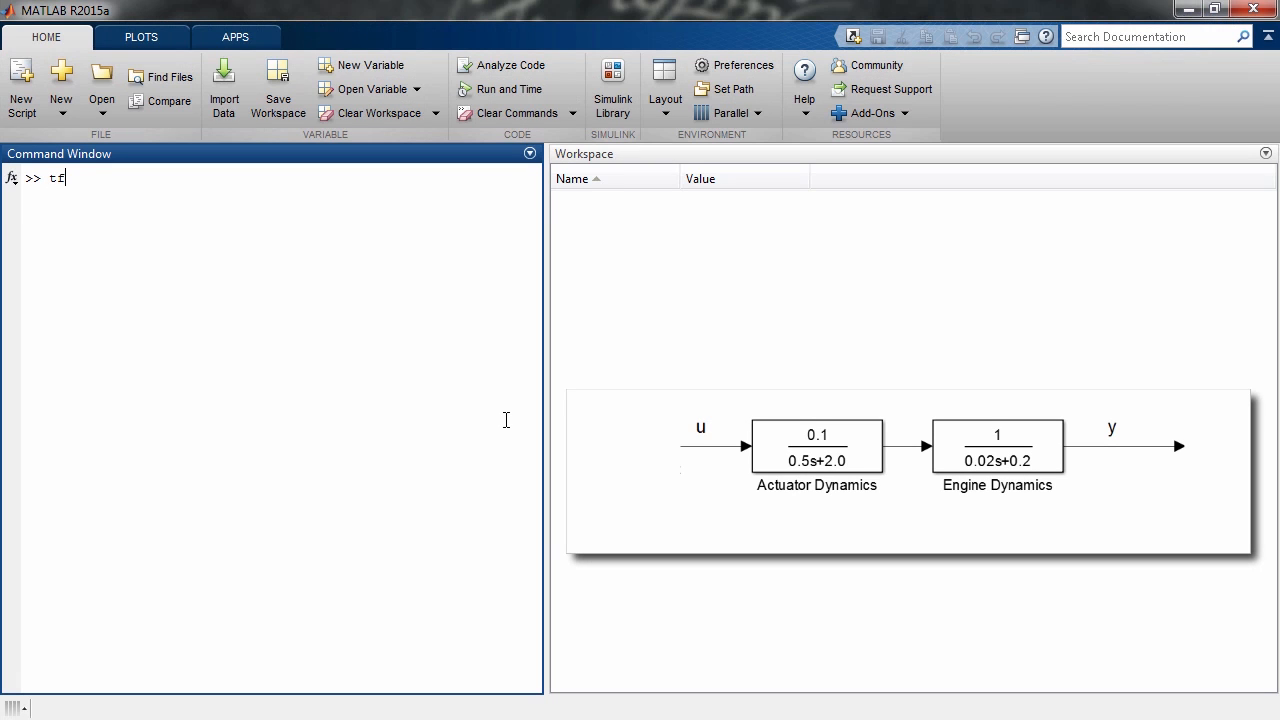
- Define tf_actuator = tf(0.1,[0.5 2]) in the Command Window
text(_actuator)
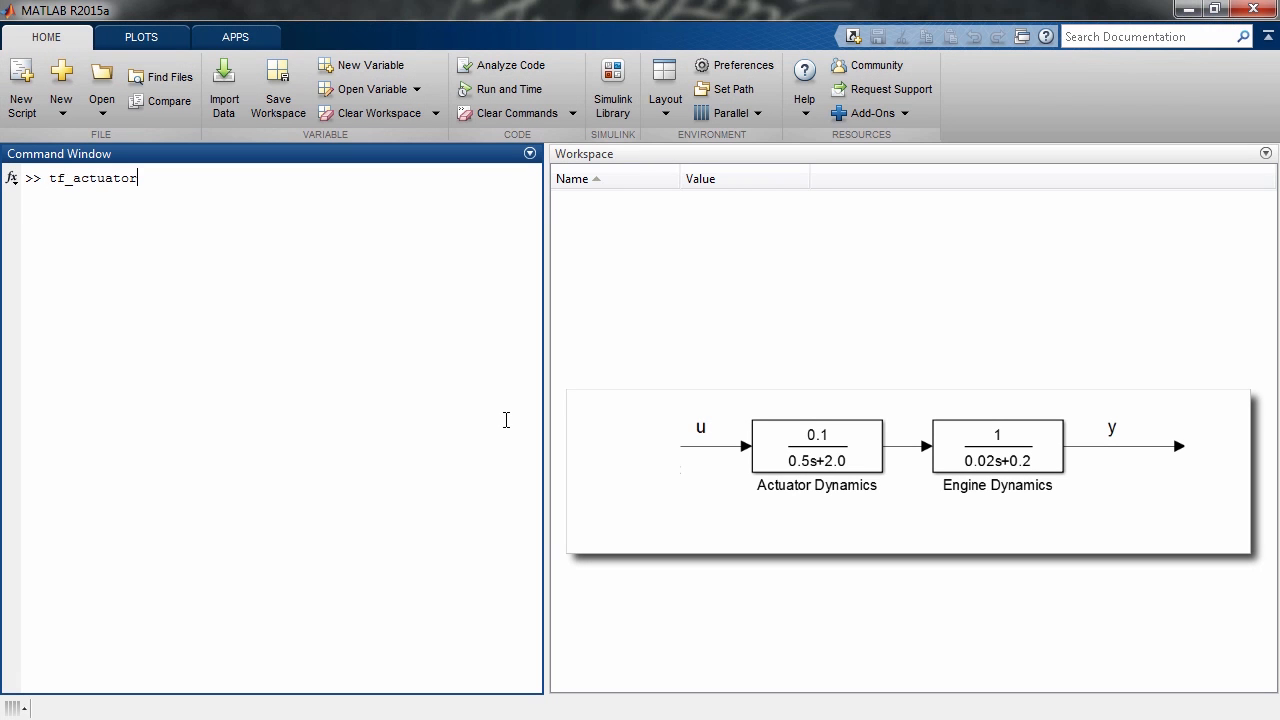
text(= tf()
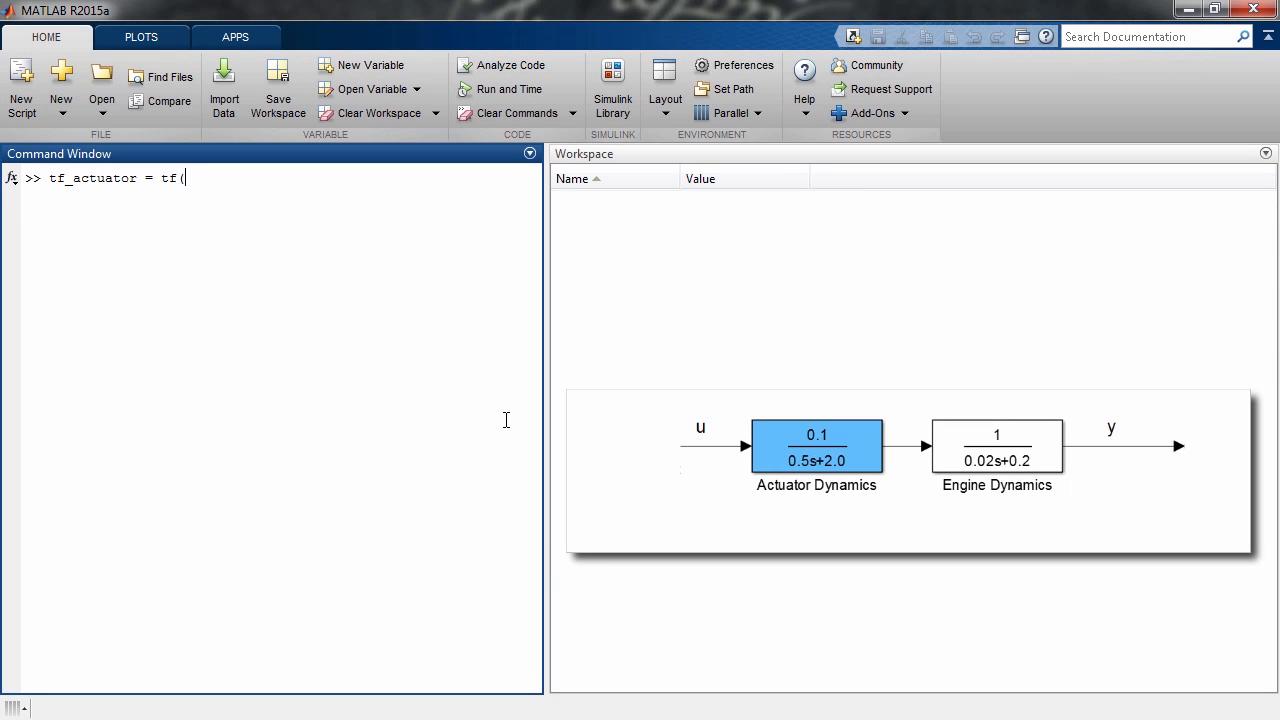
text(0.1,)
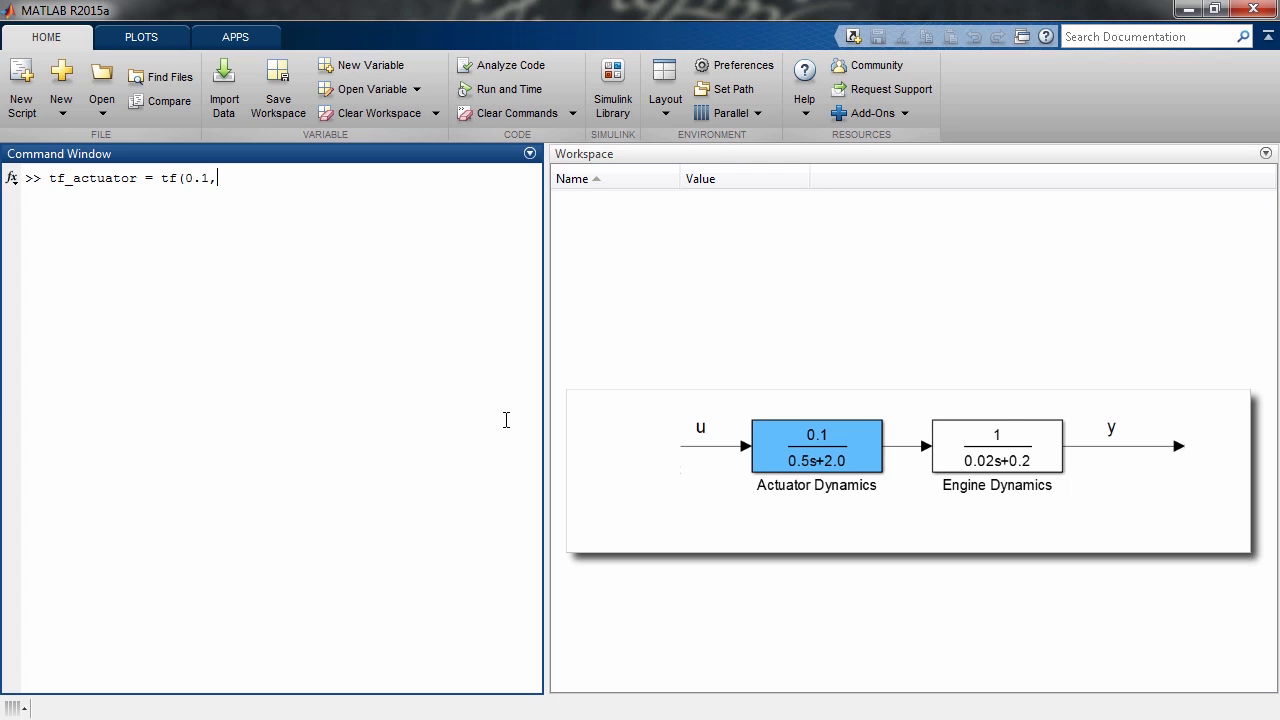
text([0.5 2)
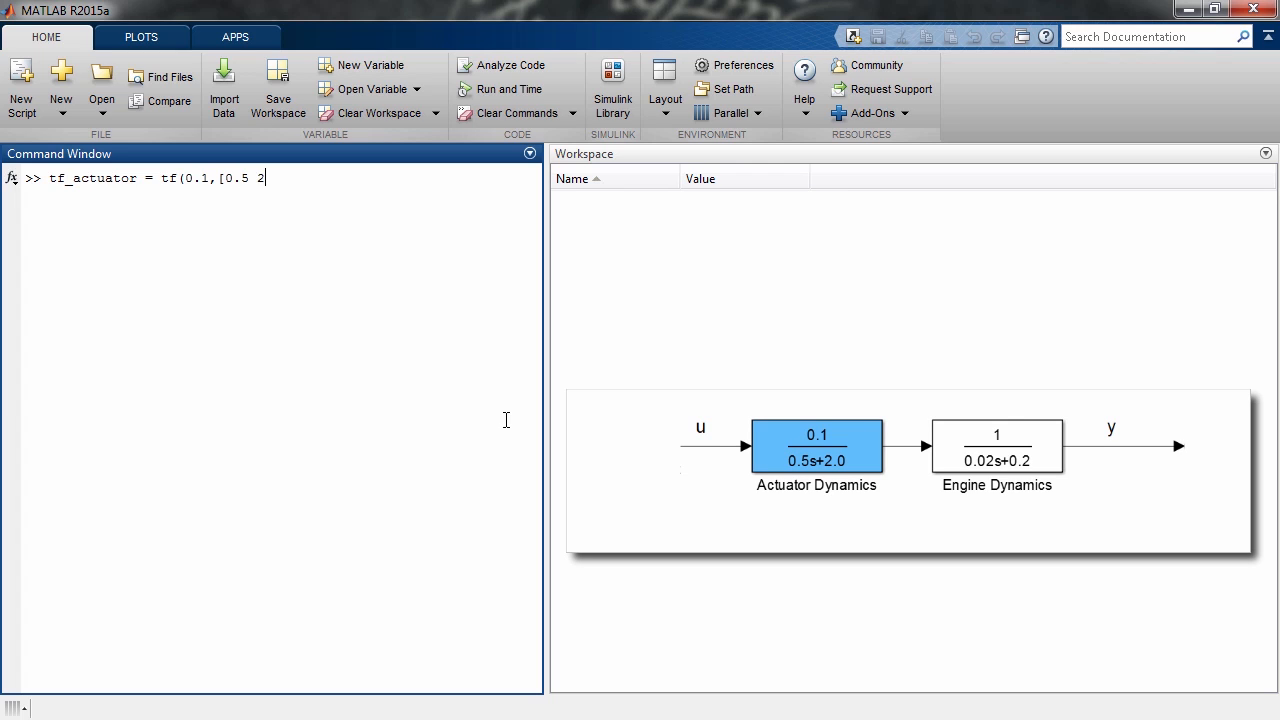
text(]))
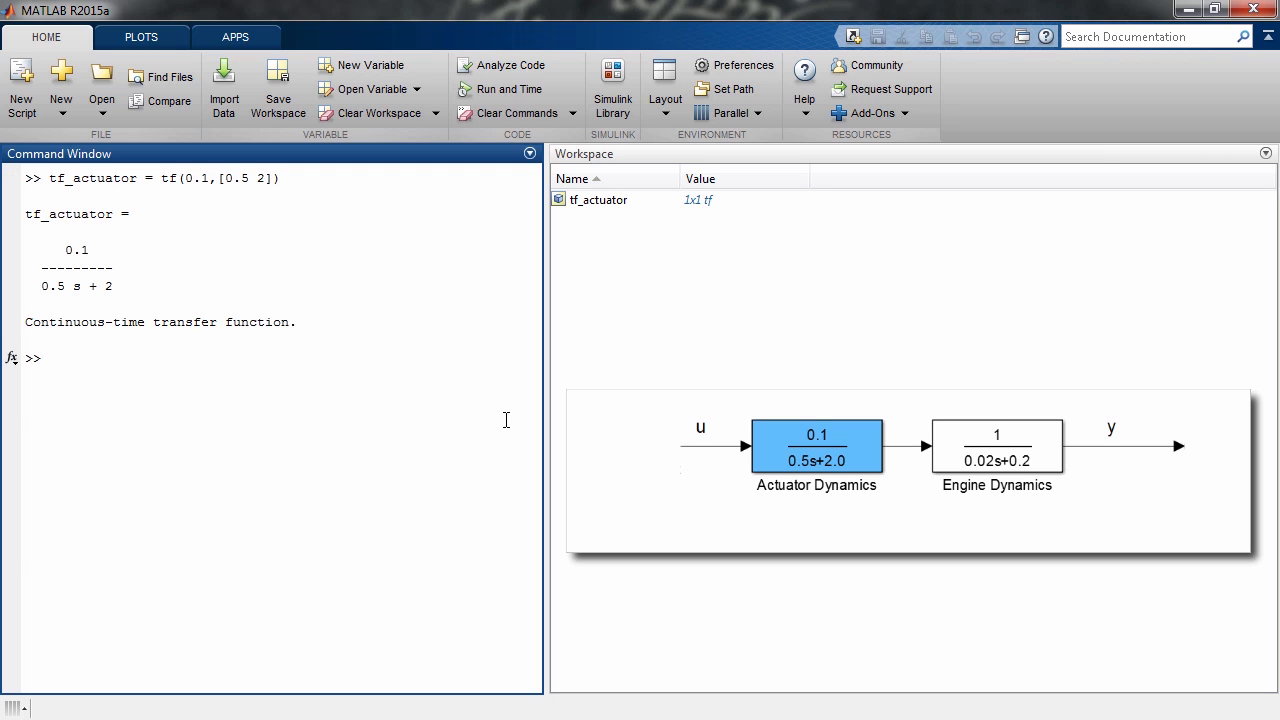
- Define s = tf('s') and tf_engine = 1/(0.02*s+0.2)
text(s =)
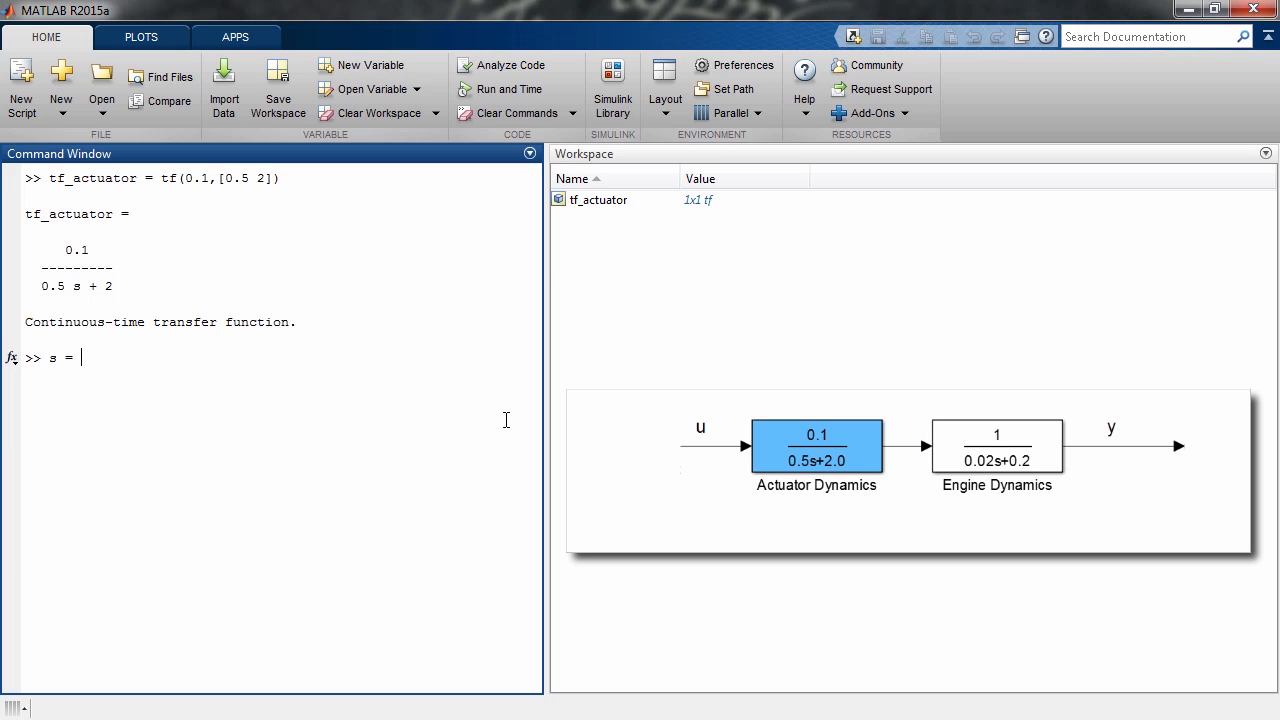
text(tf('s'))
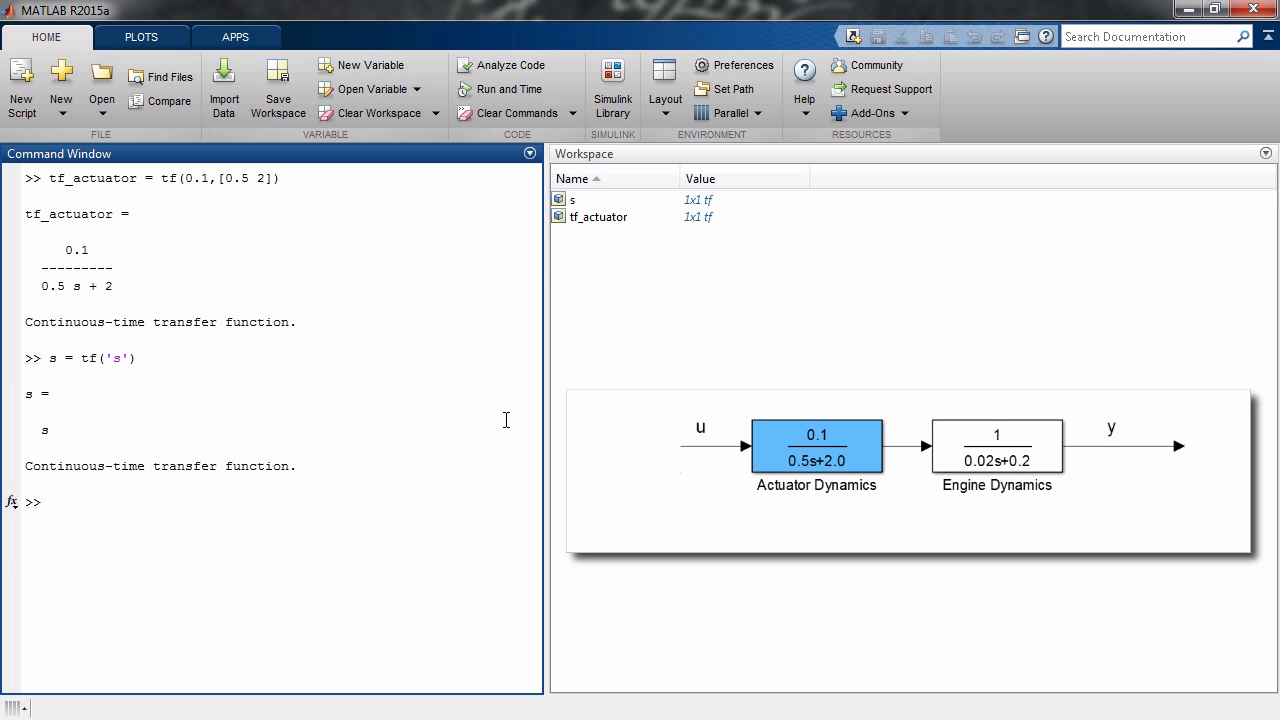
text(tf_engine =)
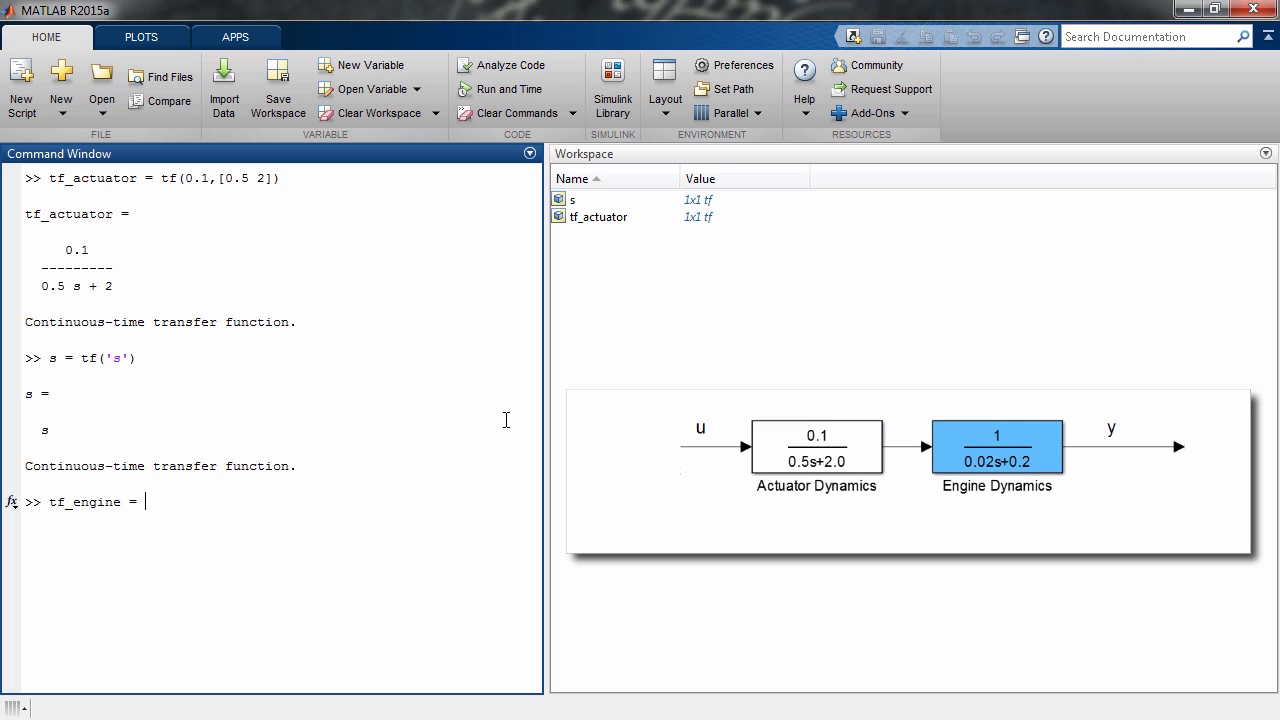
text(1/(0)
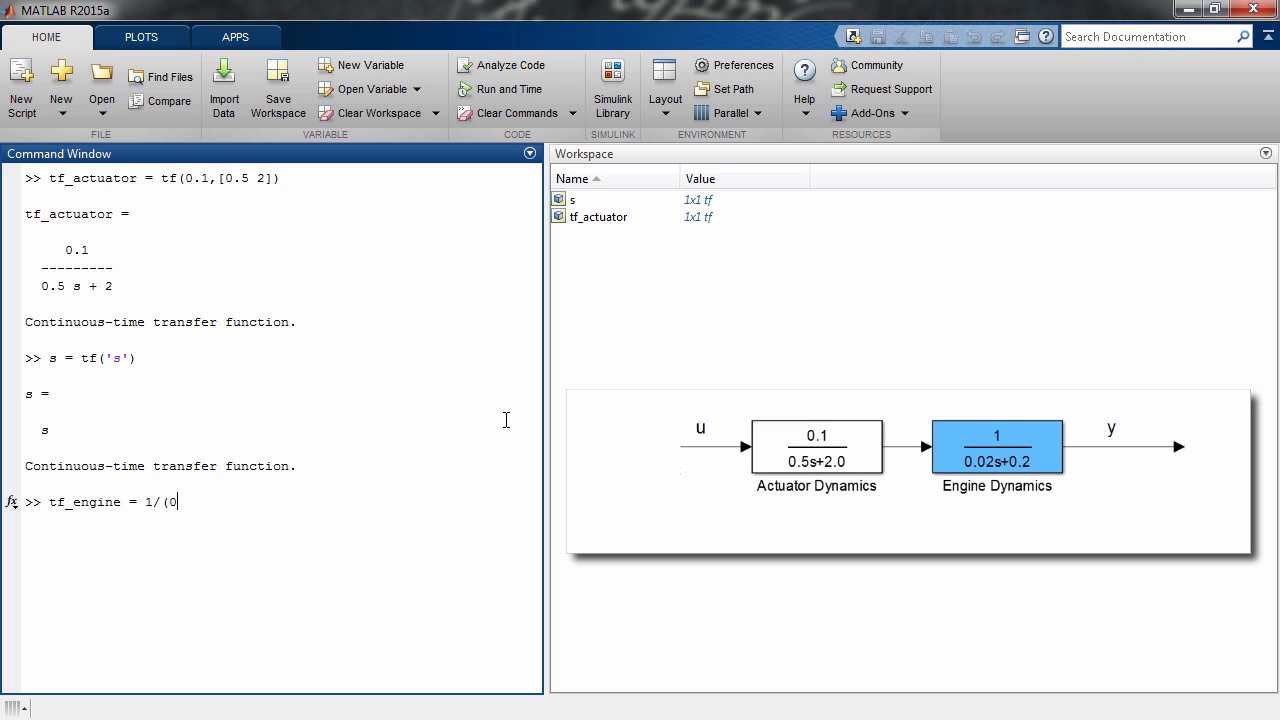
text(.02*s)
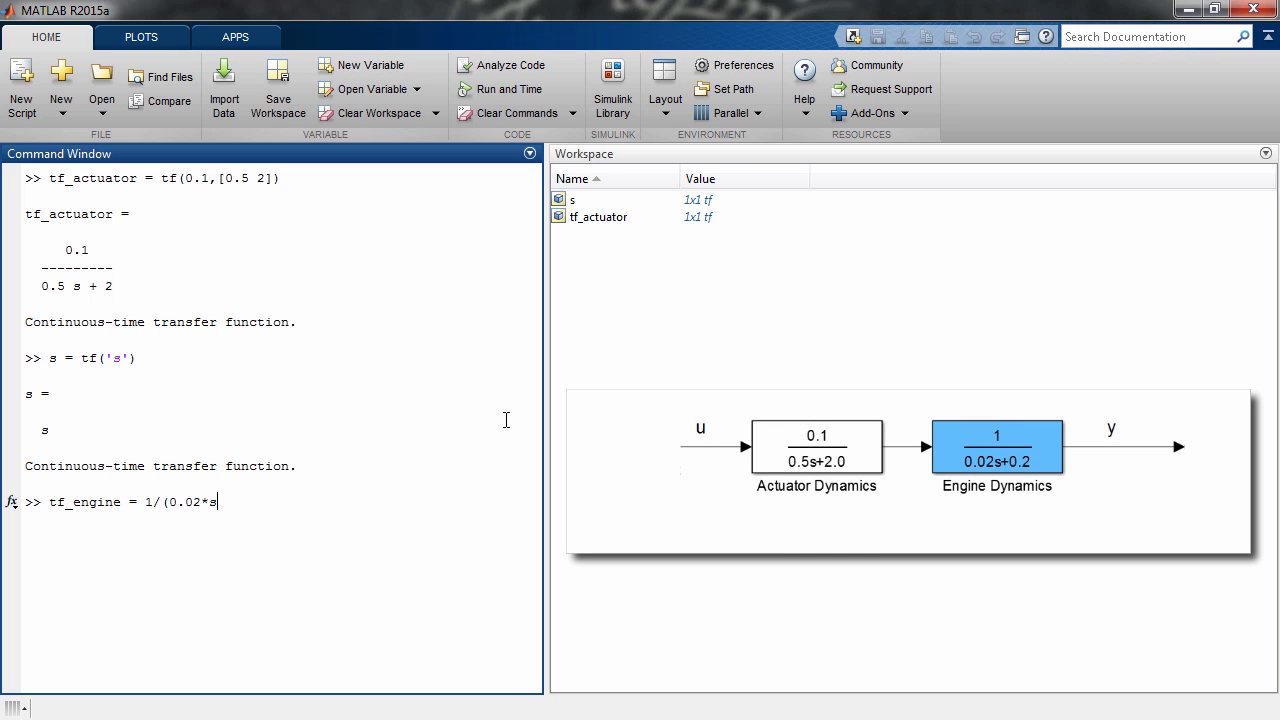
text(+0.2))
text(tf_system =)
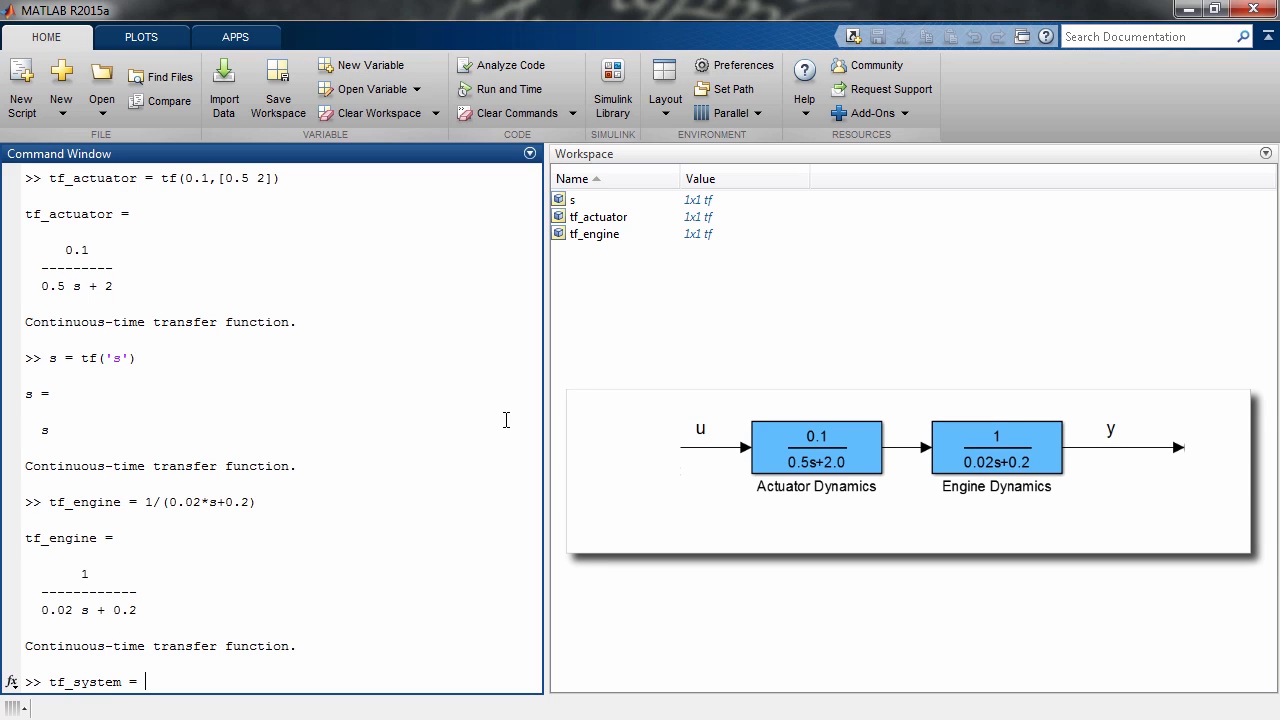
- Form tf_system = tf_engine*tf_actuator and begin defining tf_controller = 1/s
text(tf_engine*tf_actuator)
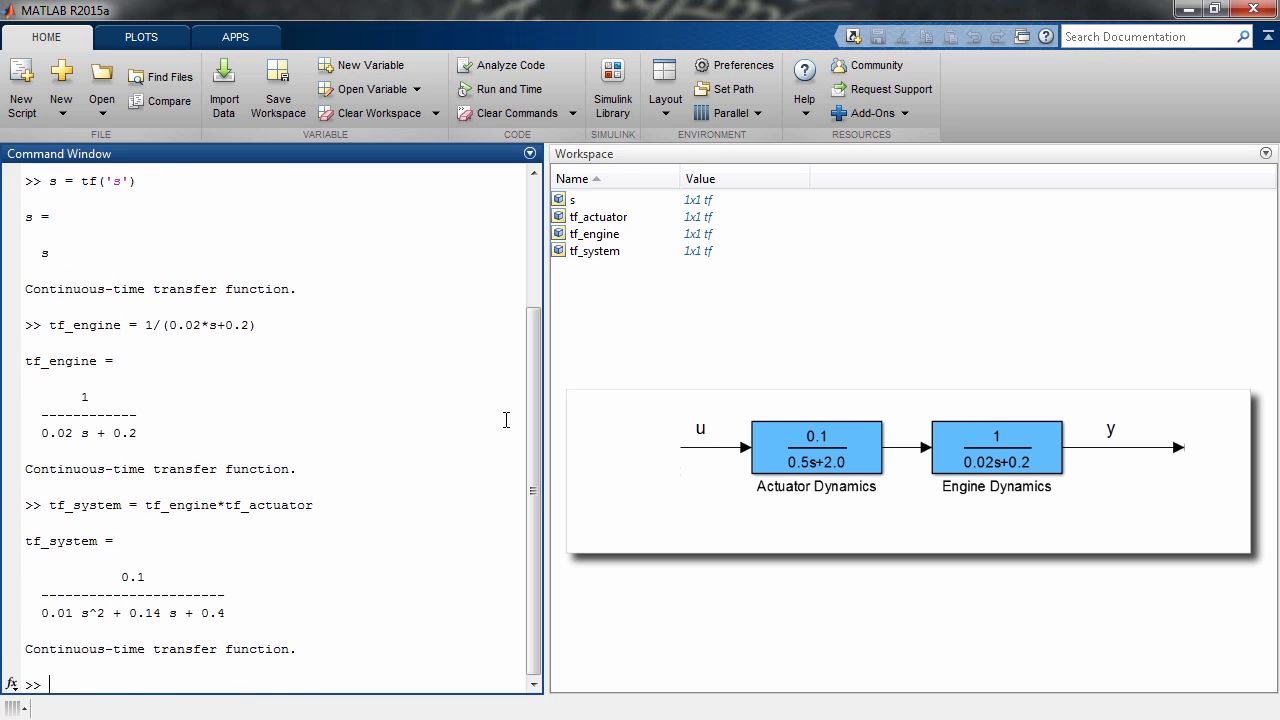
text(tf_cont)
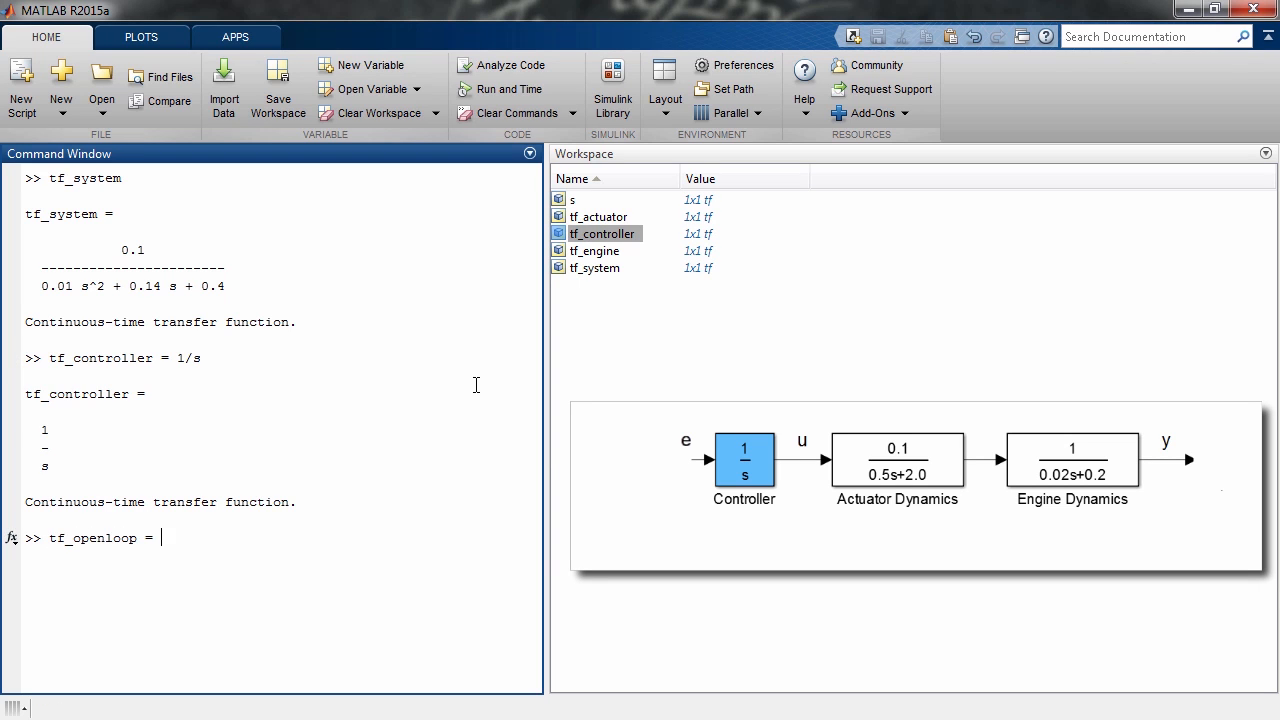
- Build tf_openloop = tf_system*tf_controller
text(tf_system)
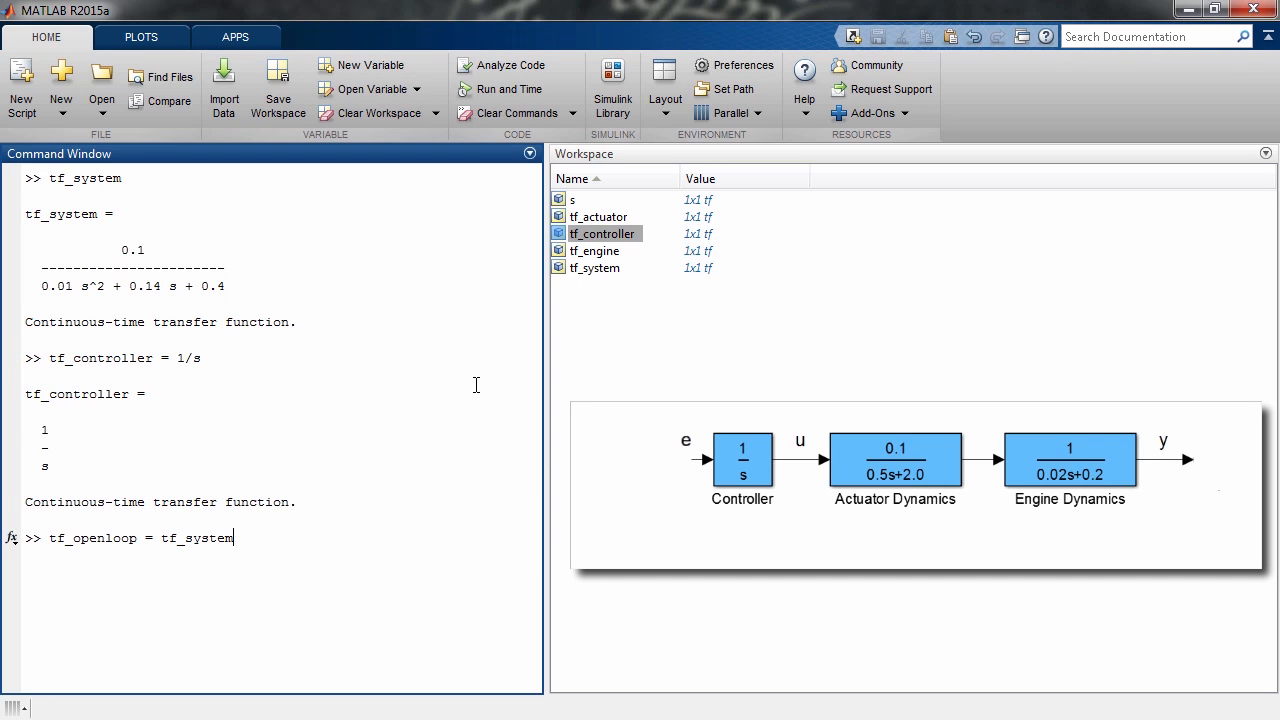
text(*tf_contro)
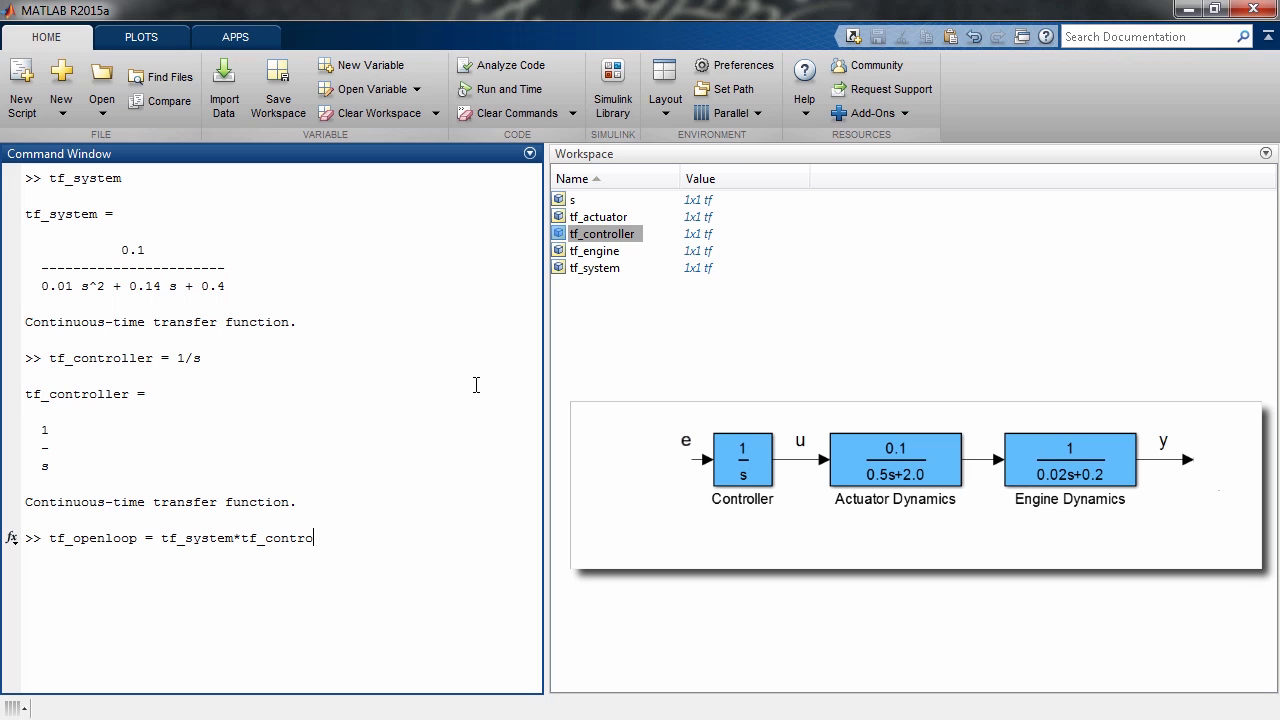
text(ller)
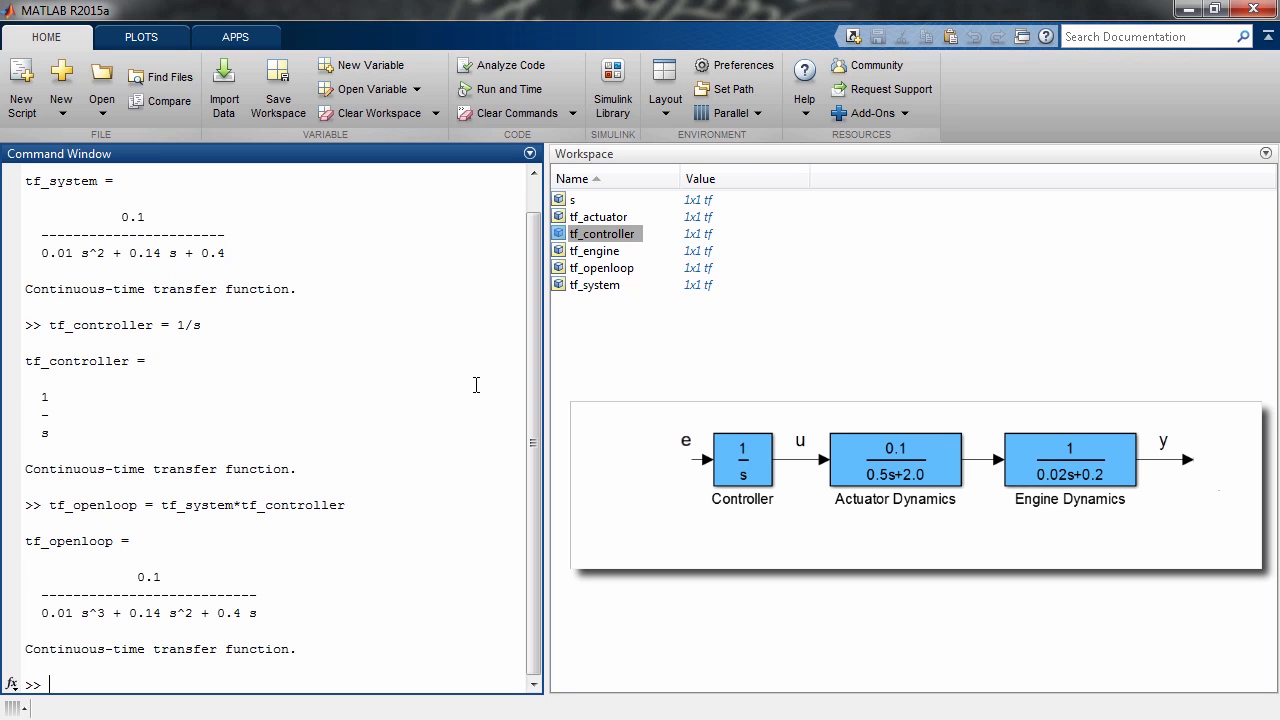
- Form tf_closedloop_K_1 = feedback(tf_openloop,1) and request its step response
text(tf_closedloop_K_1 = f)
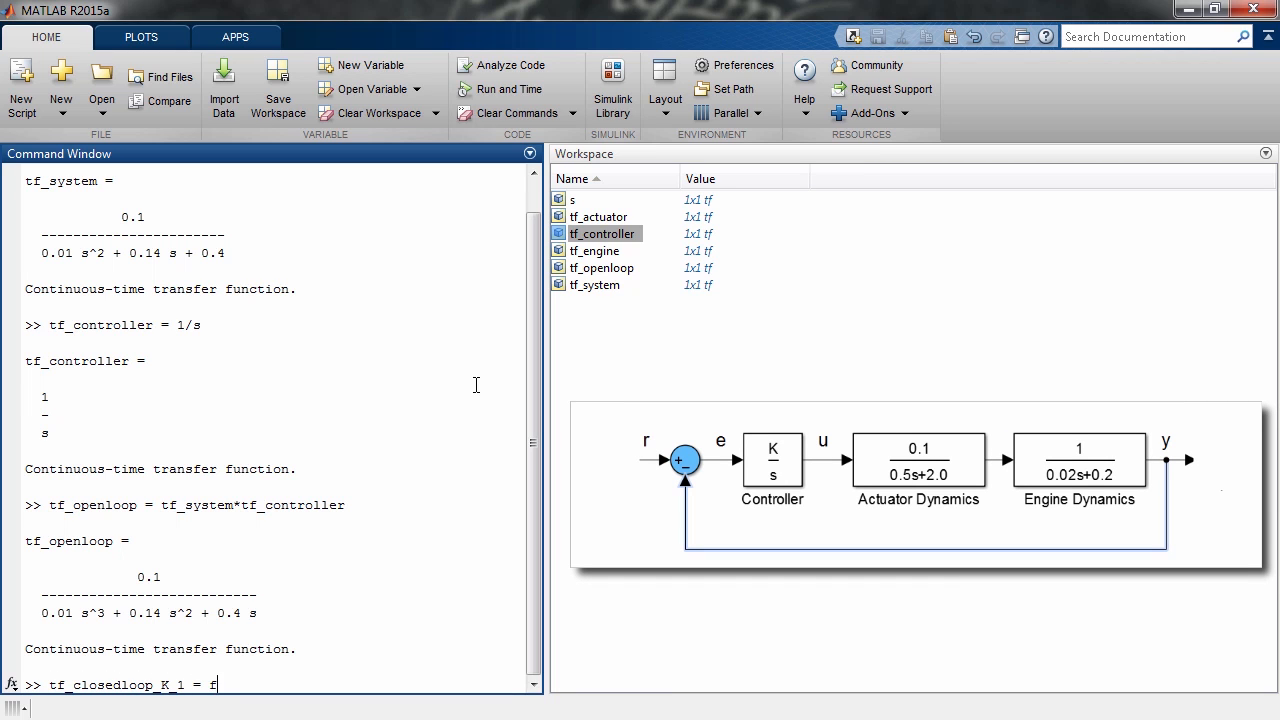
text(eedback(tf_openloop)
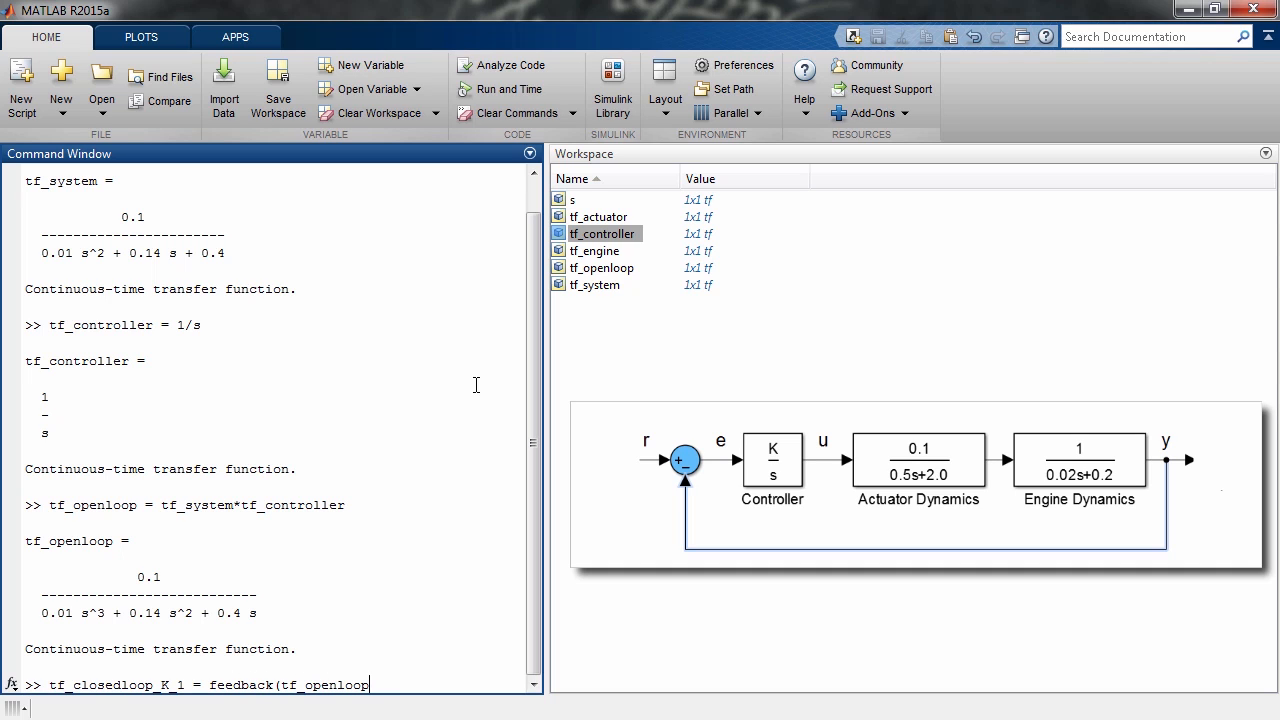
text(,1))
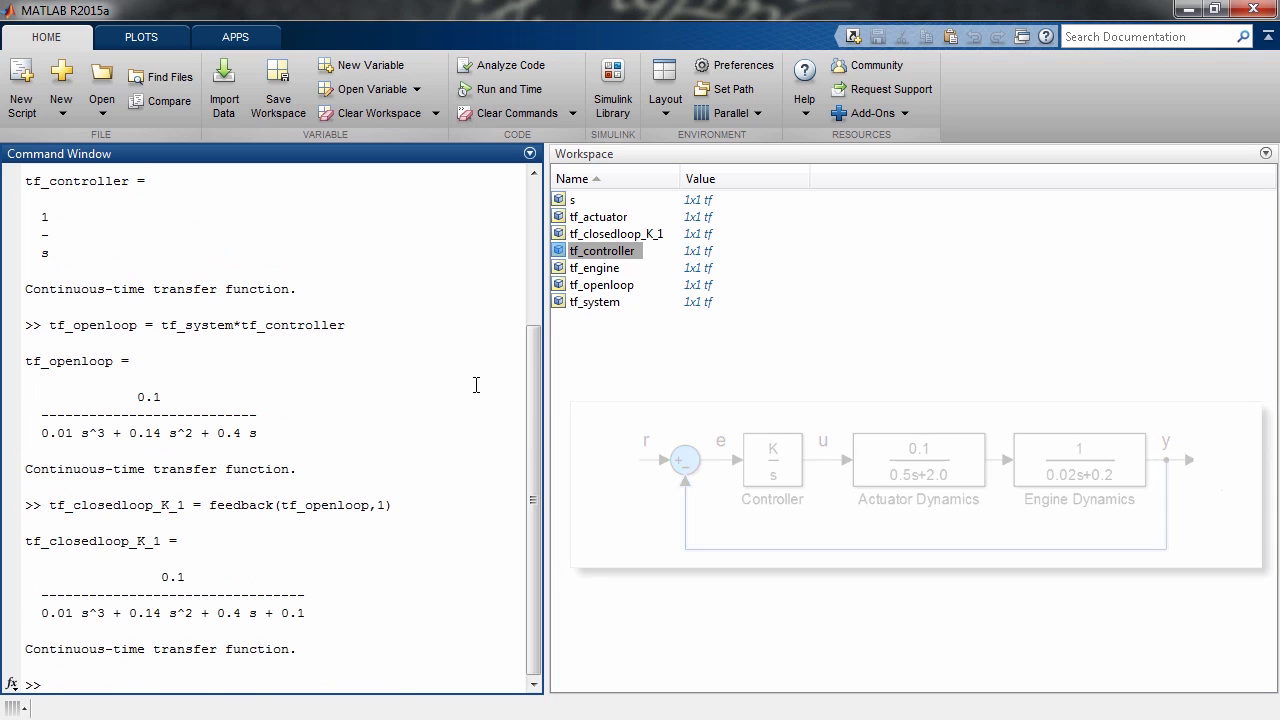
text(step(tf_cl)
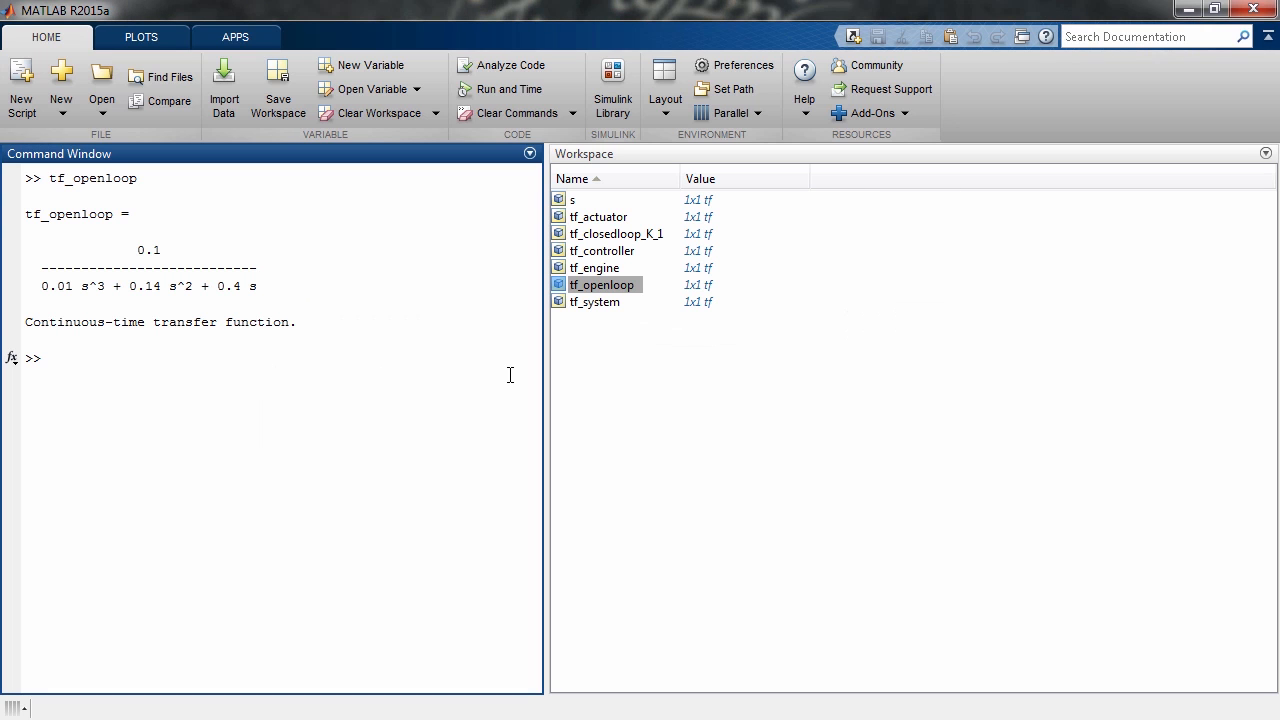
- Plot rlocus(tf_openloop) and mark the locus point with gain about 5.05, damping 0.759
text(rlocus(tf_openloop)
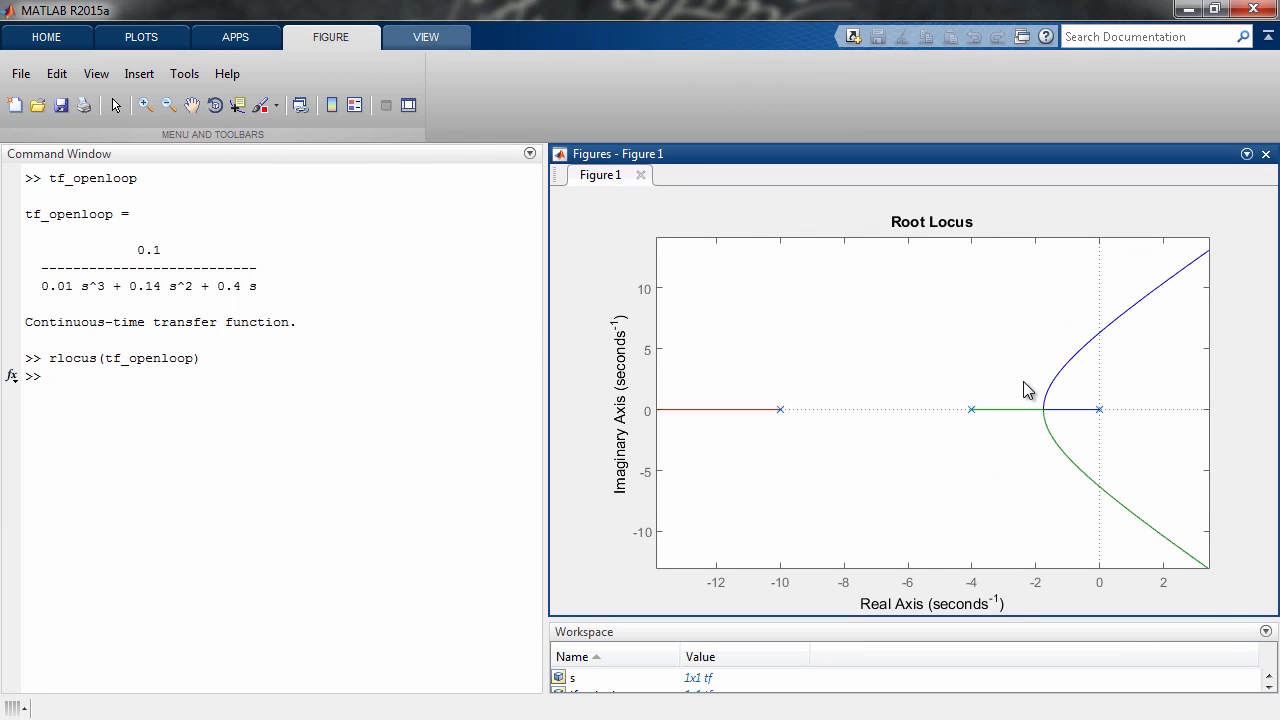
click(1044, 405)
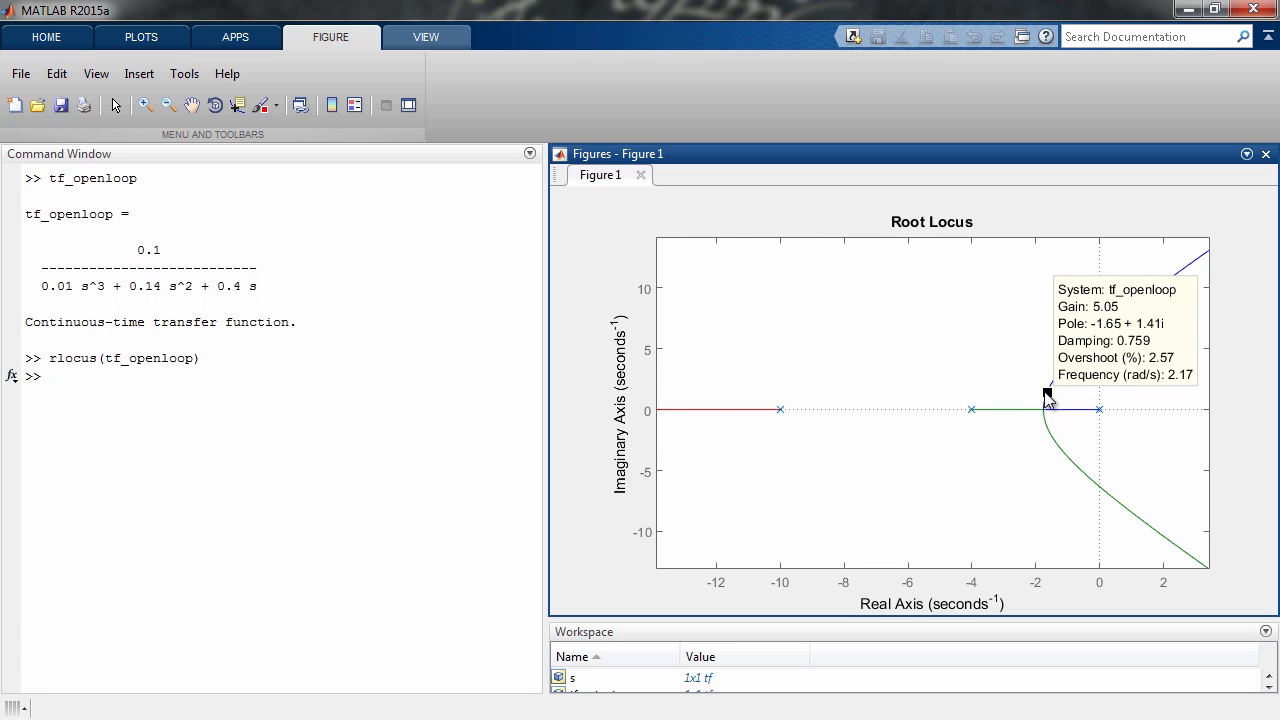
click(478, 401)
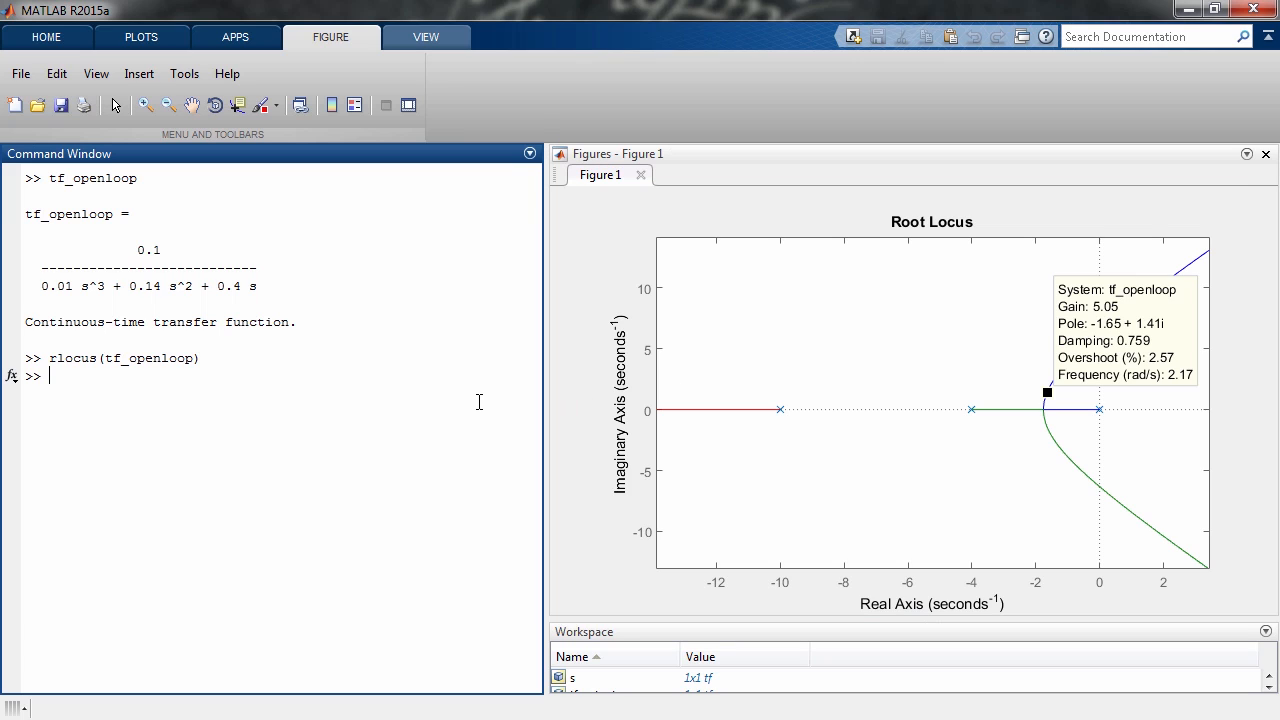
text(tf_con)
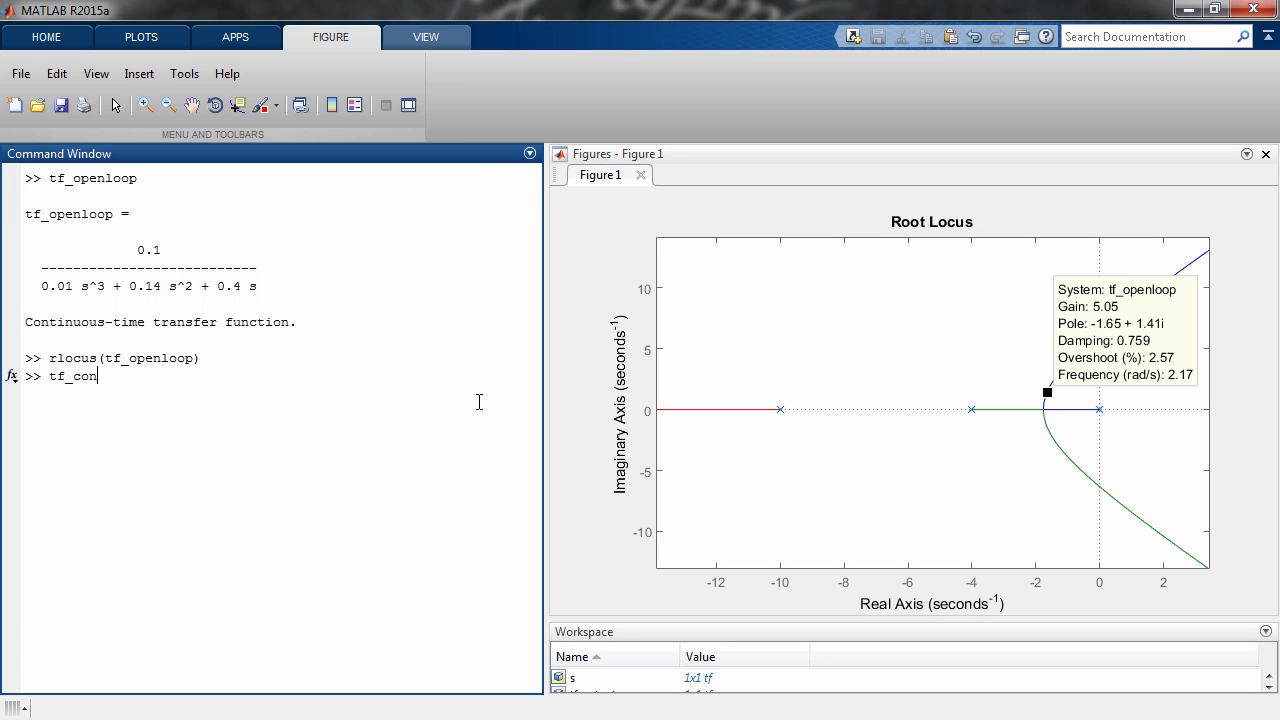
- Set tf_controller = 5/s and rebuild tf_openloop = tf_system*tf_controller
text(troller = 5/)
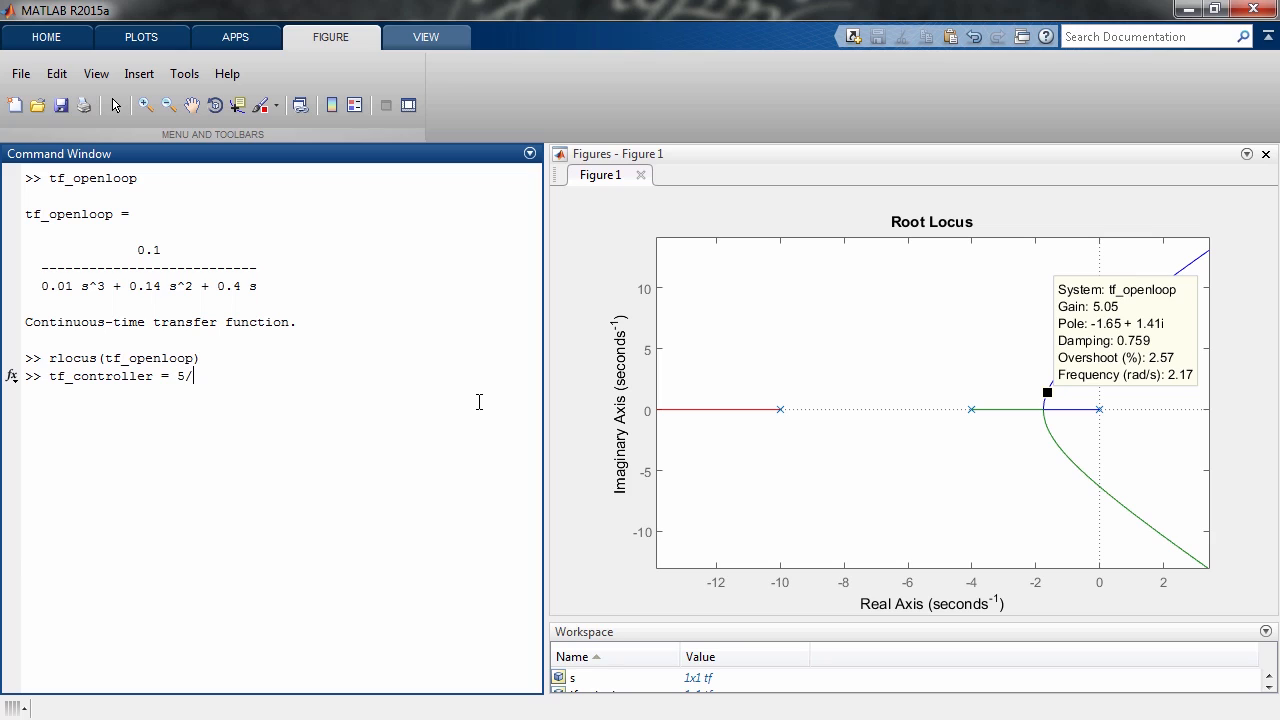
key(enter)
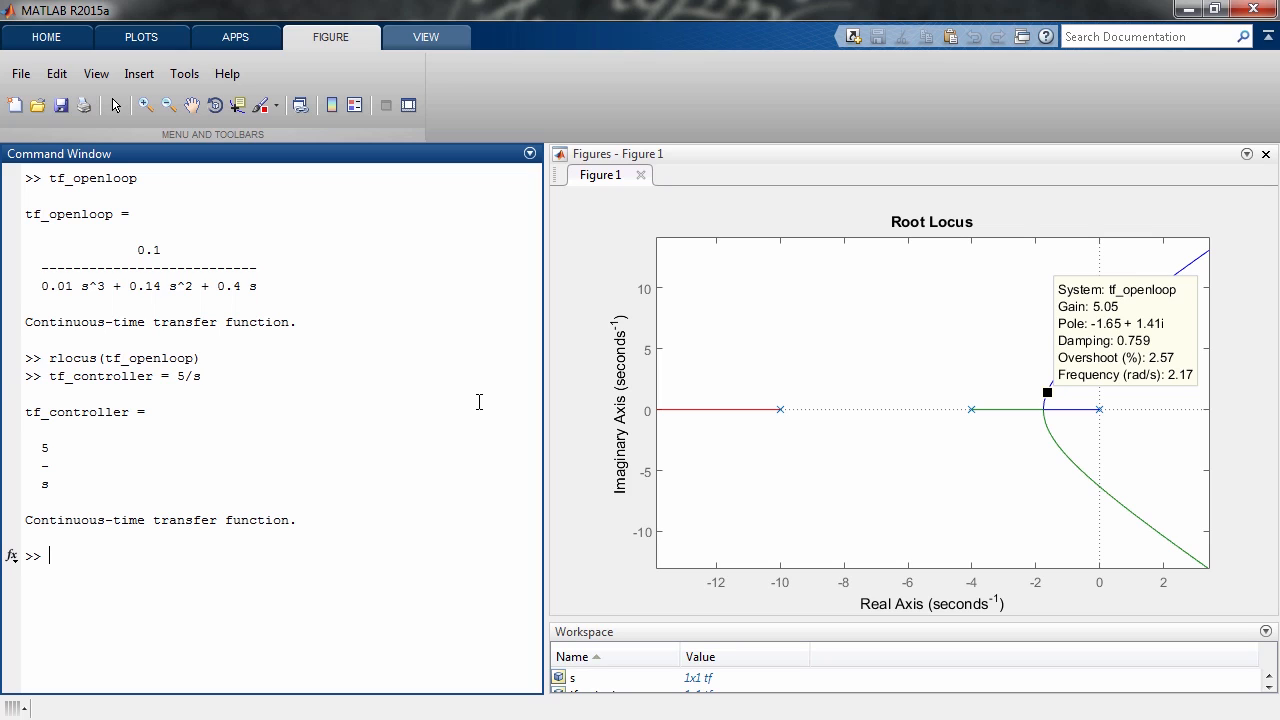
text(tf_openloop = tf_system*tf_controller)
text(tf_closedloop)
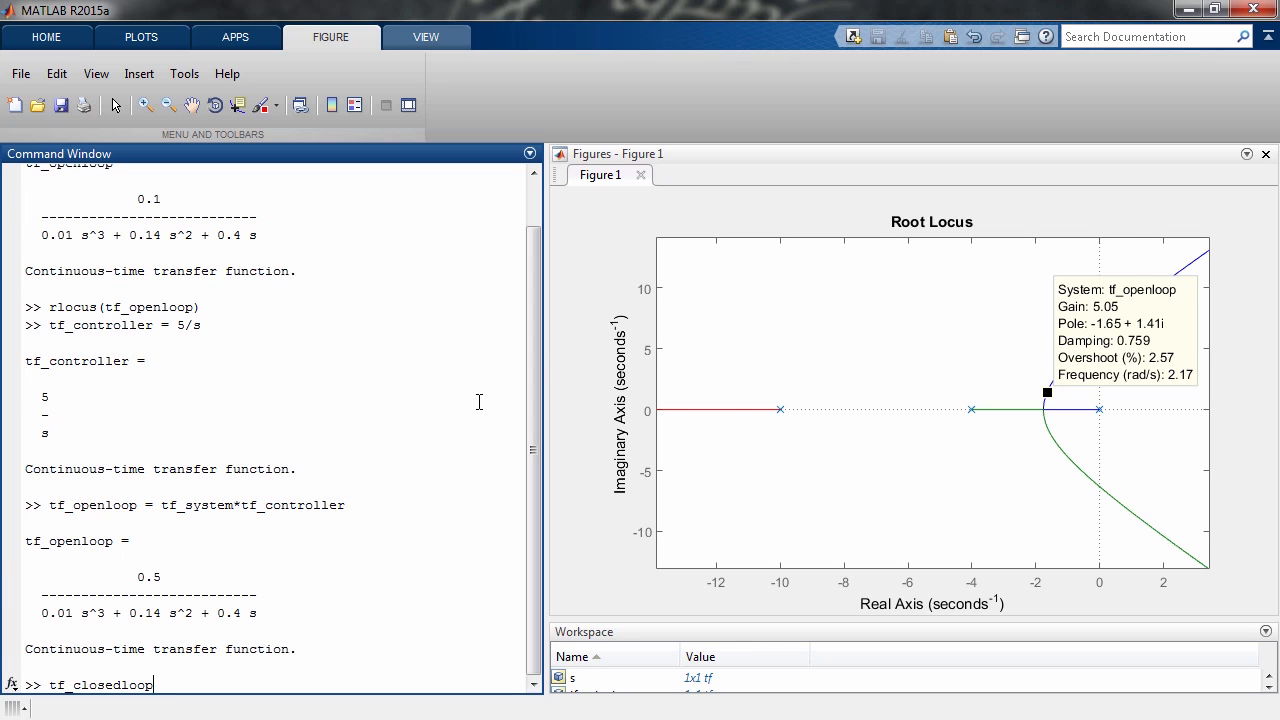
- Form tf_closedloop_K_5 = feedback(tf_openloop,1)
text(_K_5)
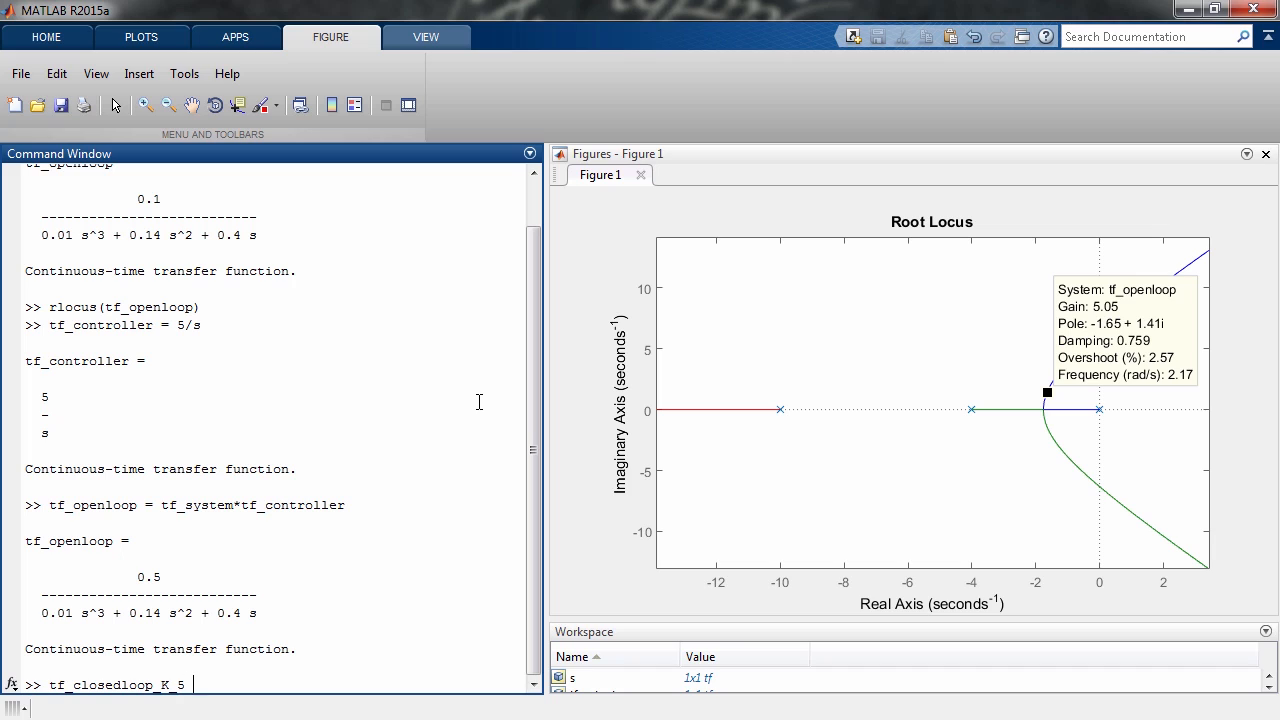
text(= feedbac)
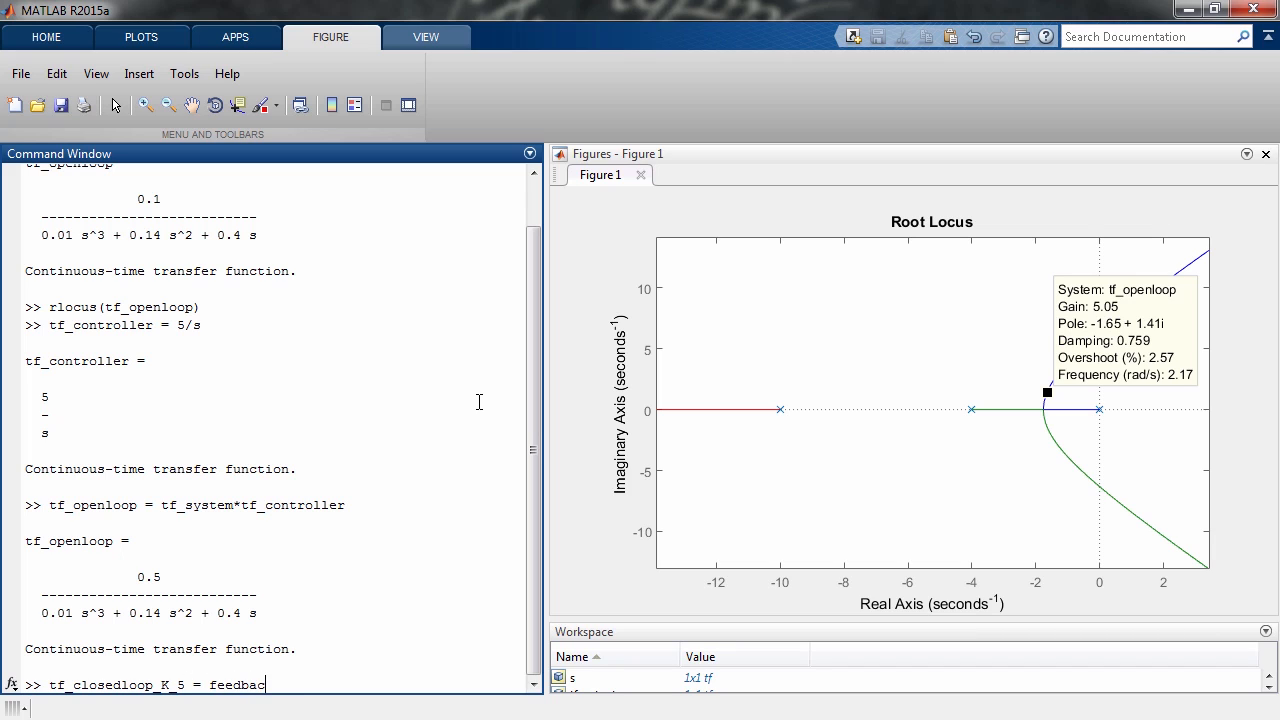
text((tf_openloop,1)
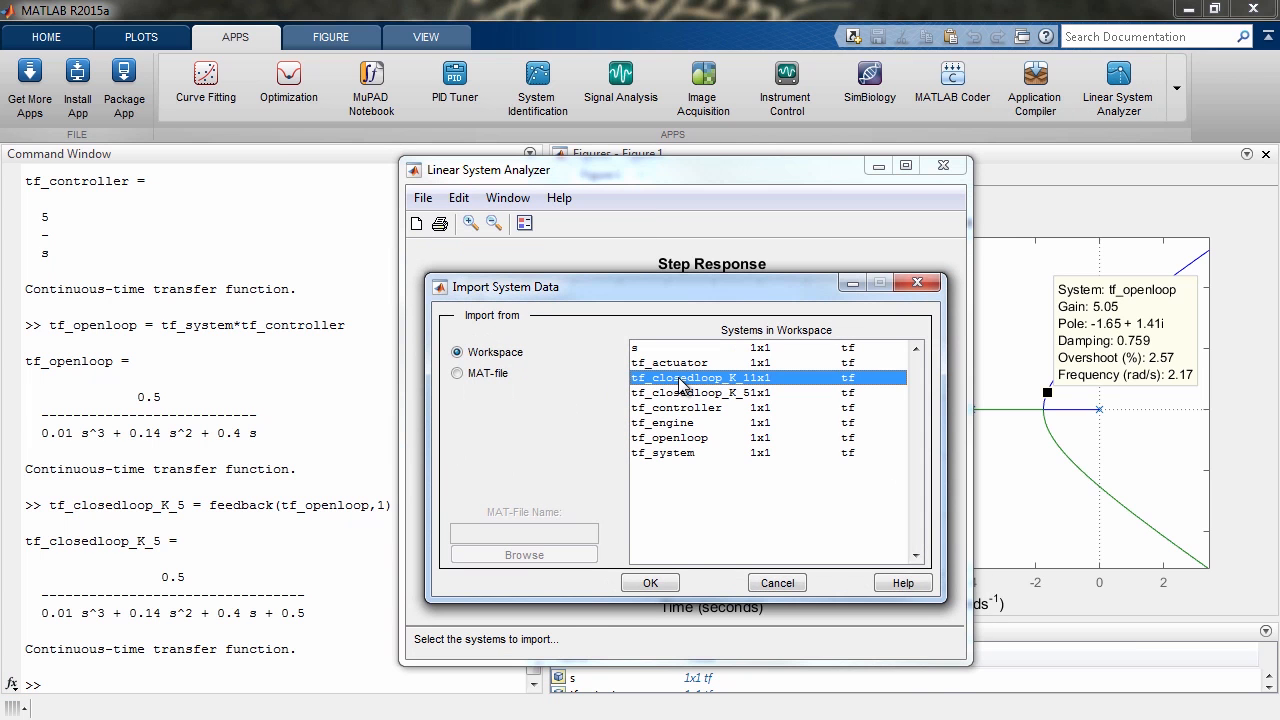
- Import tf_closedloop_K_1 and tf_closedloop_K_5 and compare their step responses
click(650, 583)
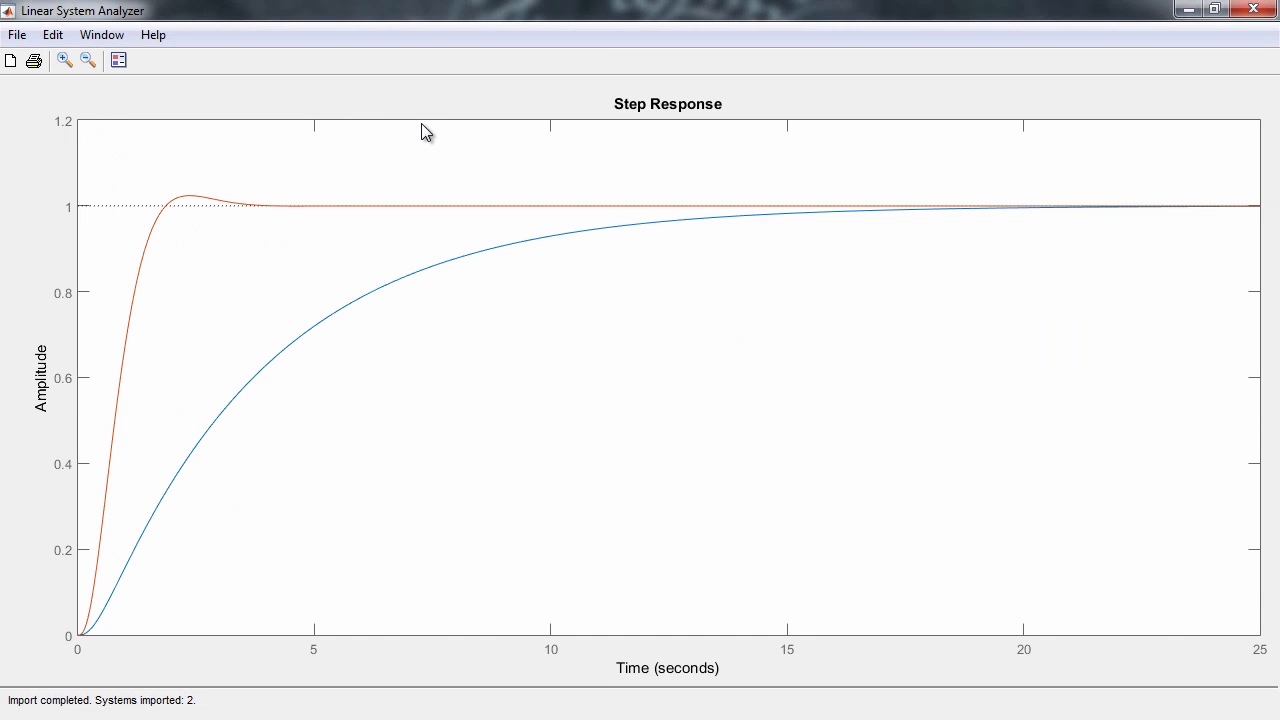
click(52, 34)
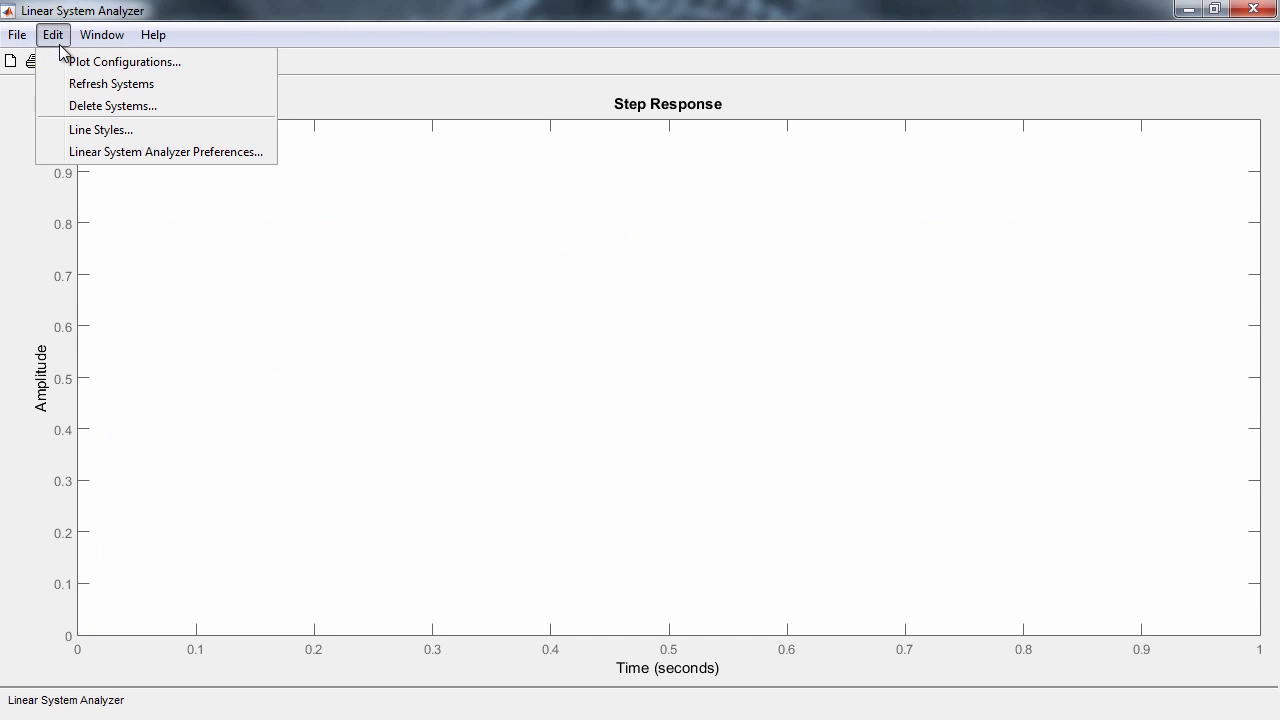
- Configure a two-plot layout with a Bode diagram above a Nyquist diagram
click(125, 61)
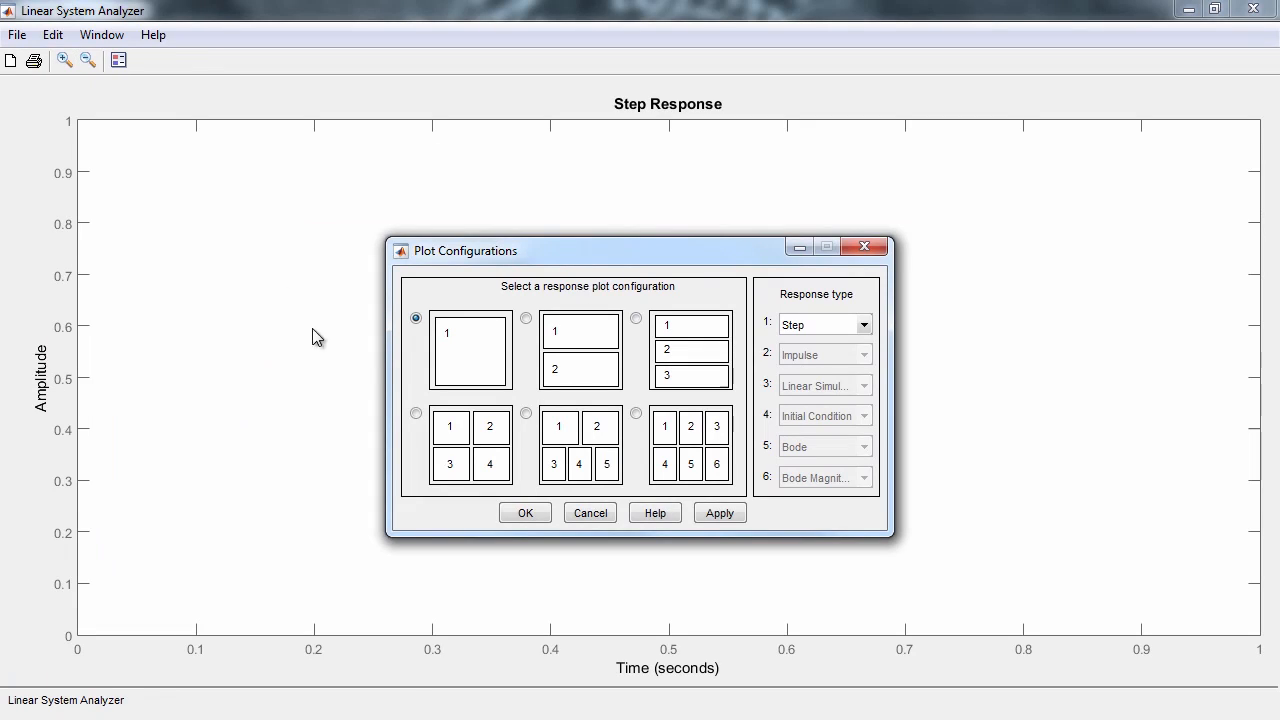
click(862, 324)
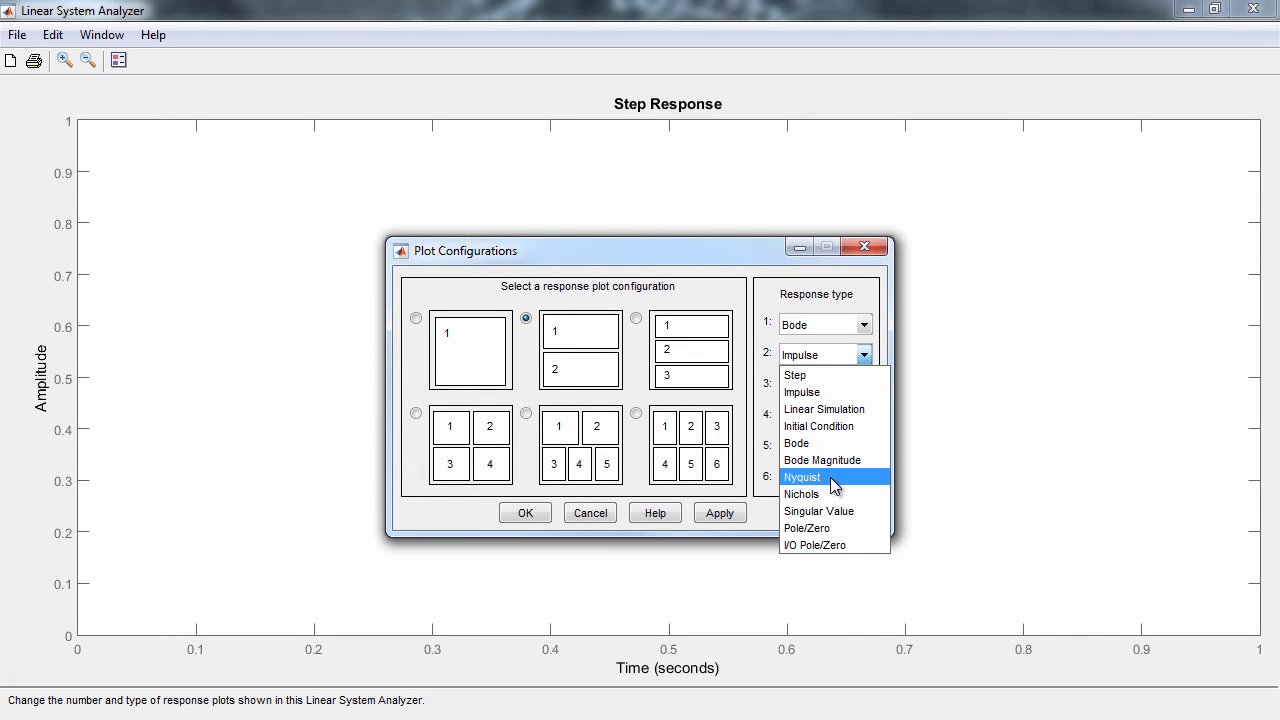
click(16, 34)
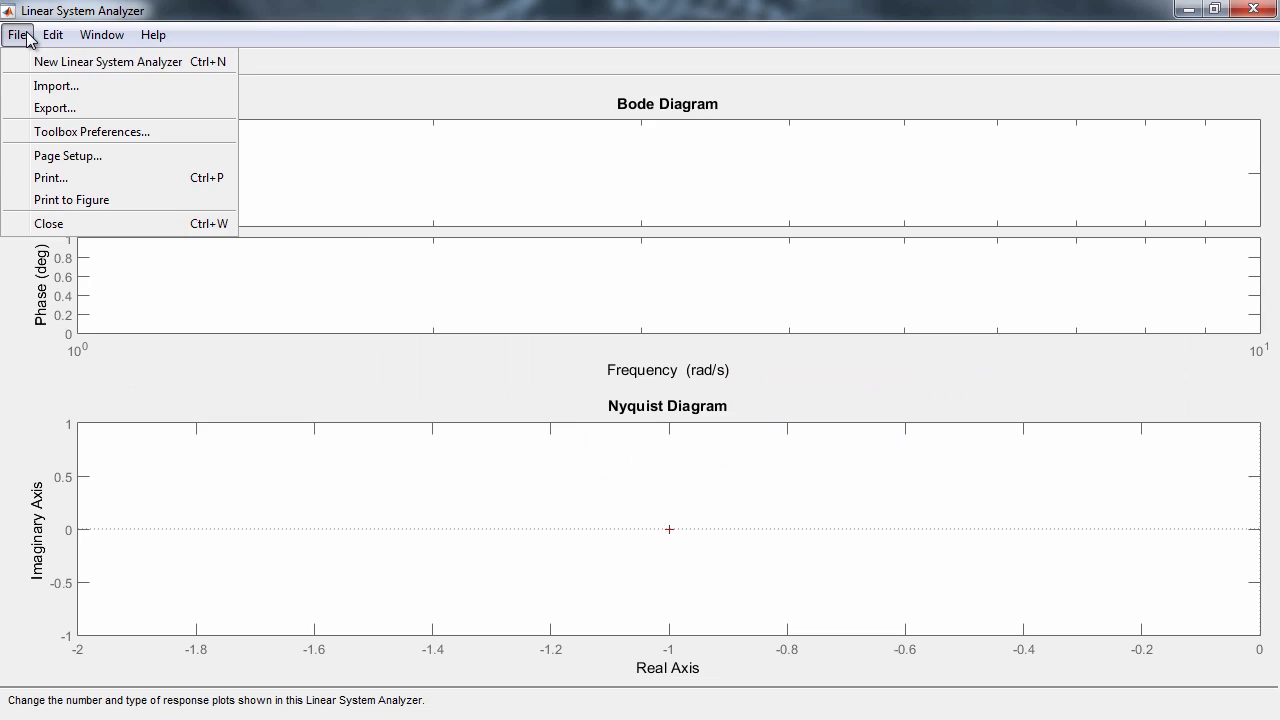
click(57, 85)
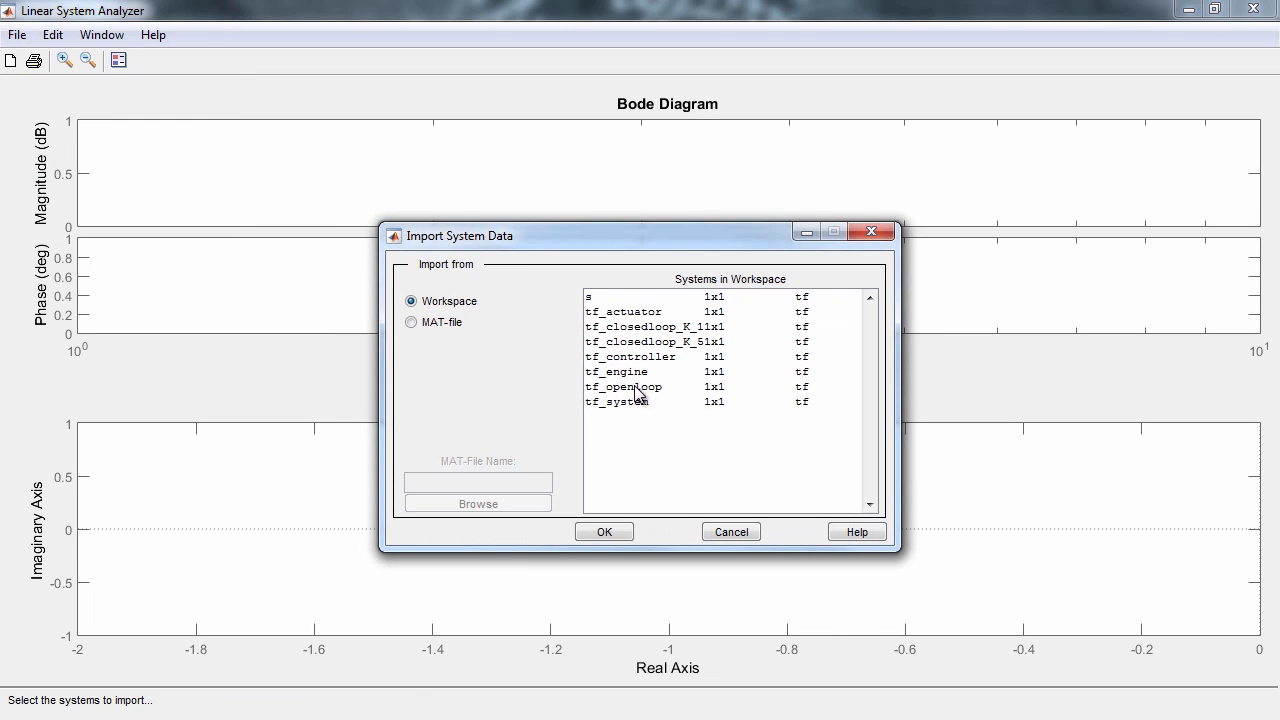
- Import tf_openloop and show all stability margins: 21 dB gain, 66.7° phase
click(604, 531)
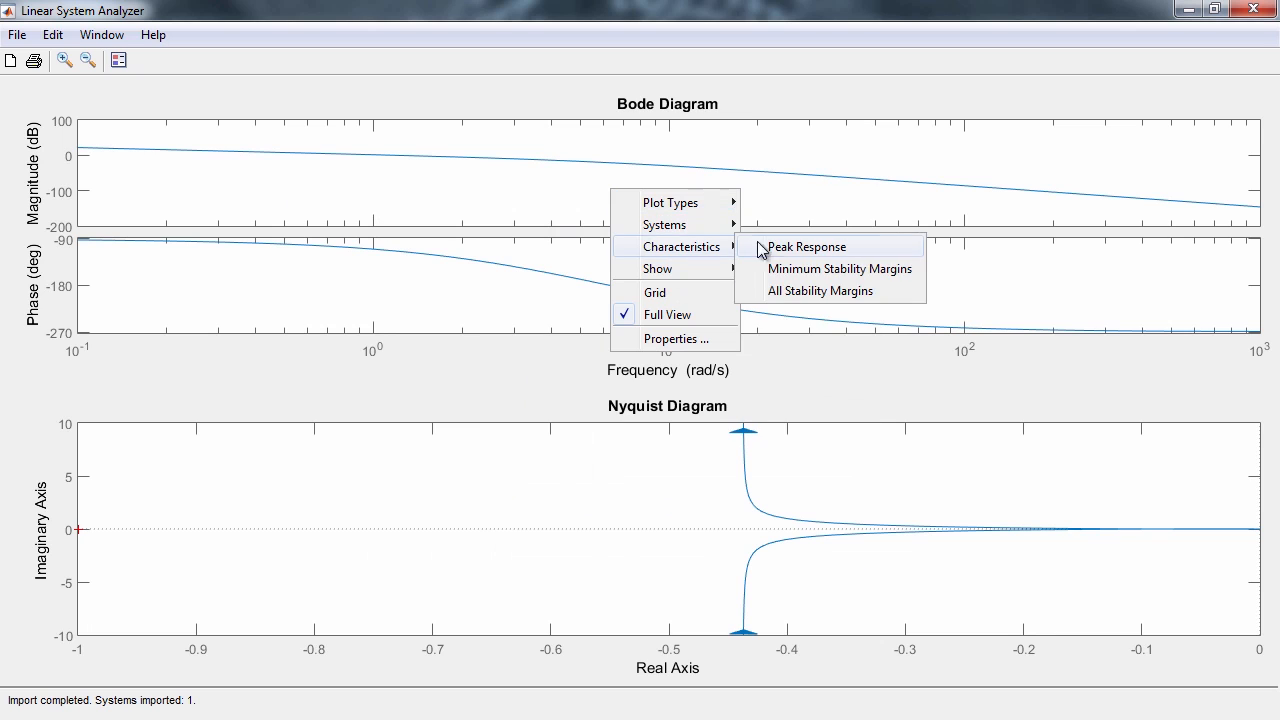
click(839, 268)
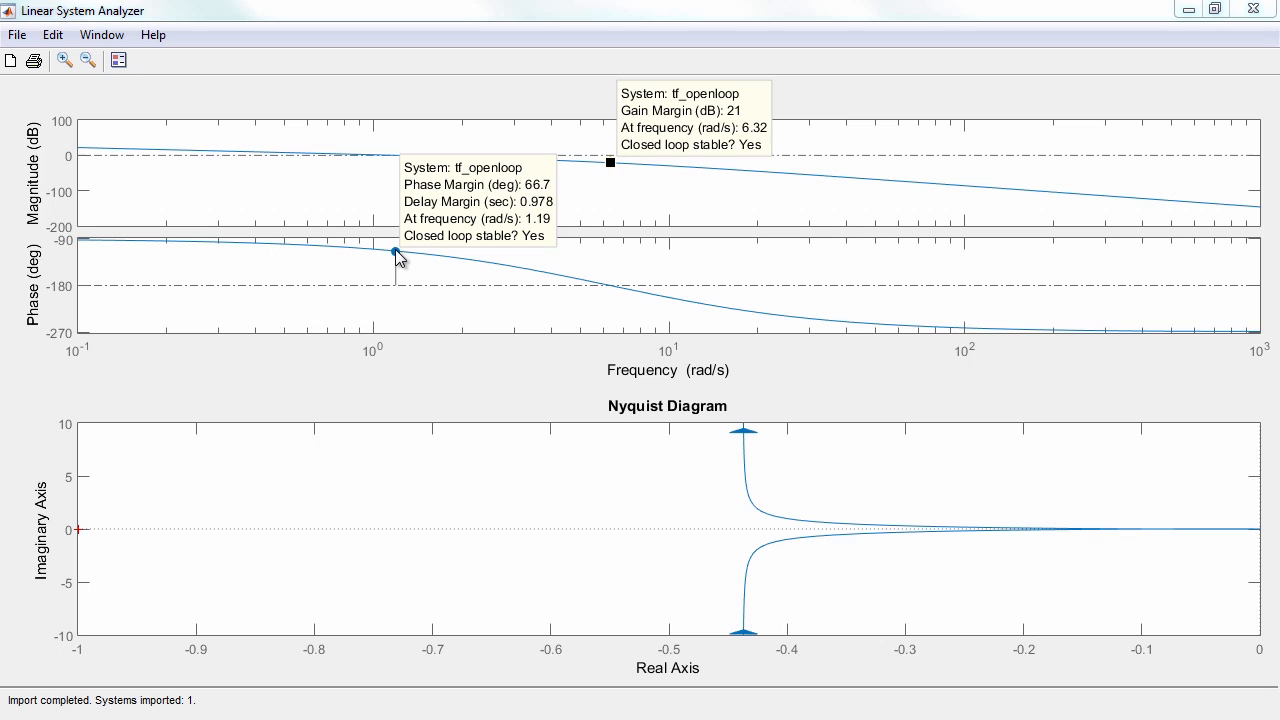
mouse_move(398, 233)
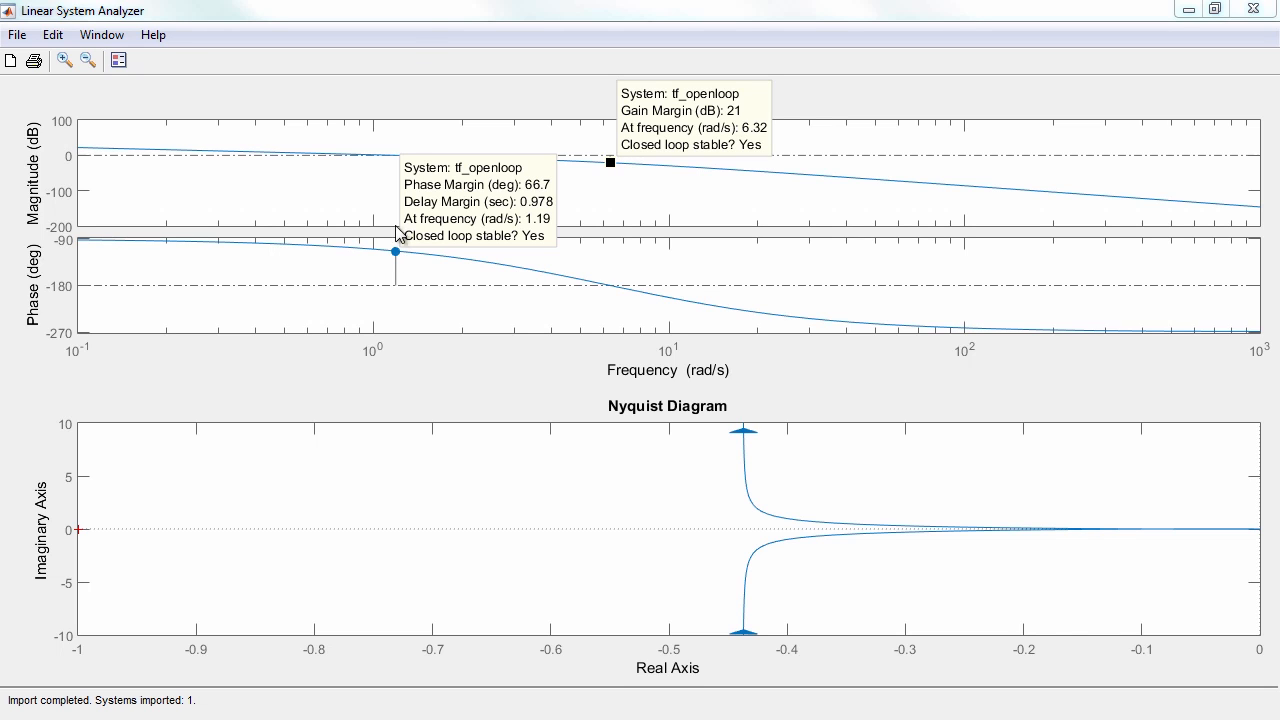